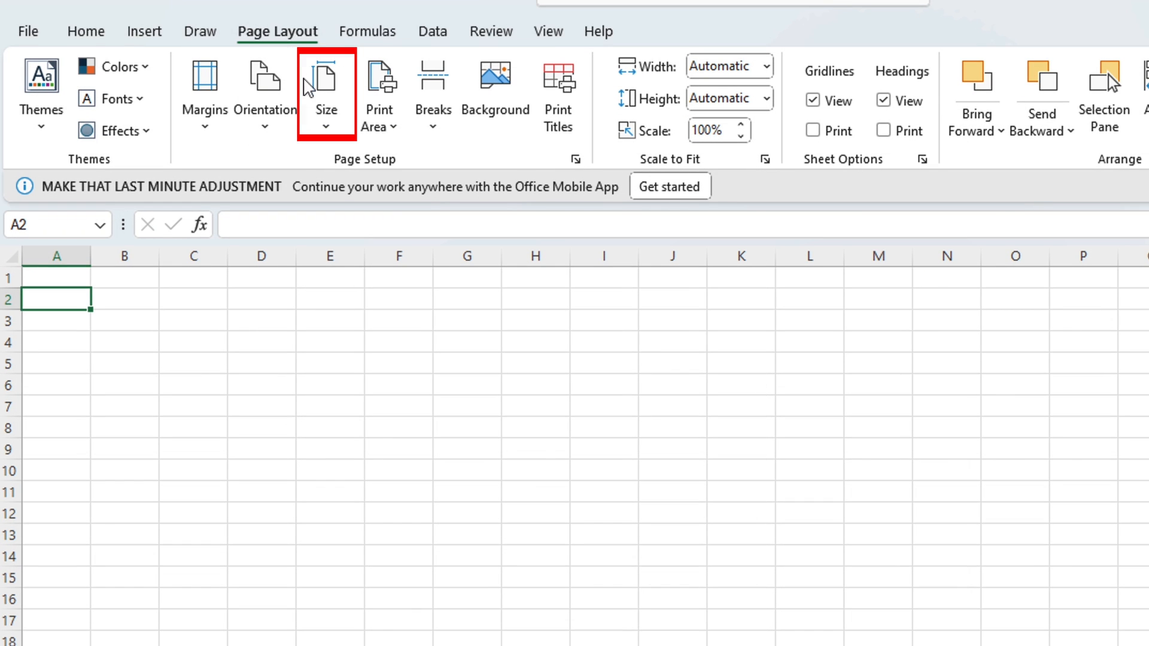
# Choose A4 as the paper size from the Page Layout Size list.
pyautogui.click(326, 90)
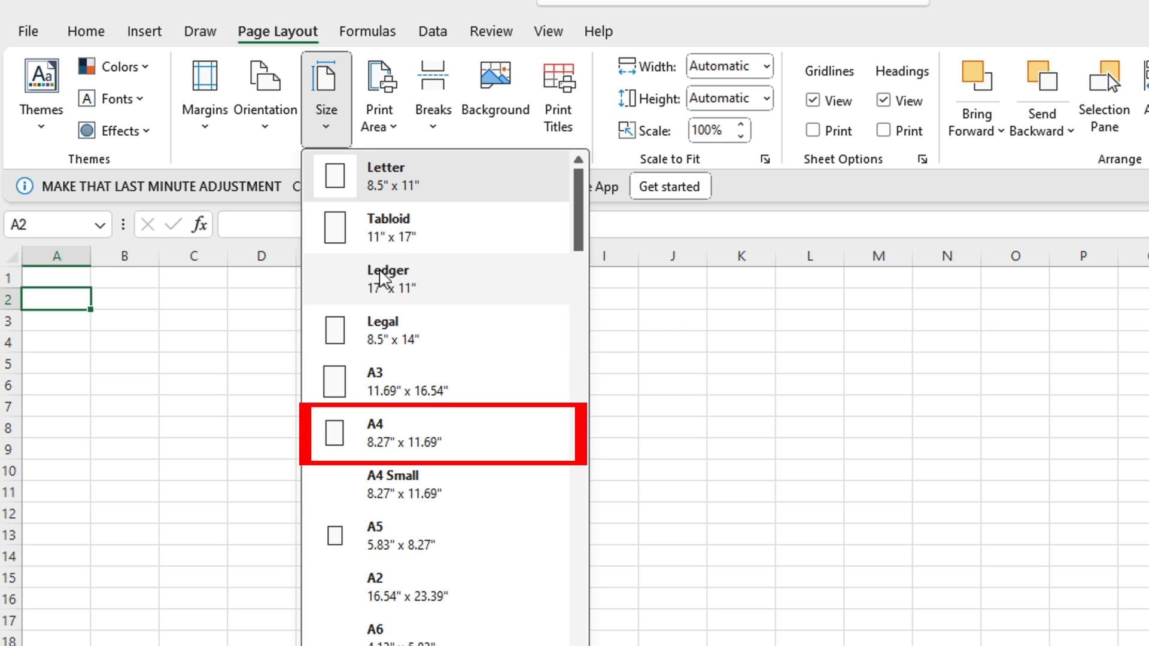
pyautogui.moveTo(438, 425)
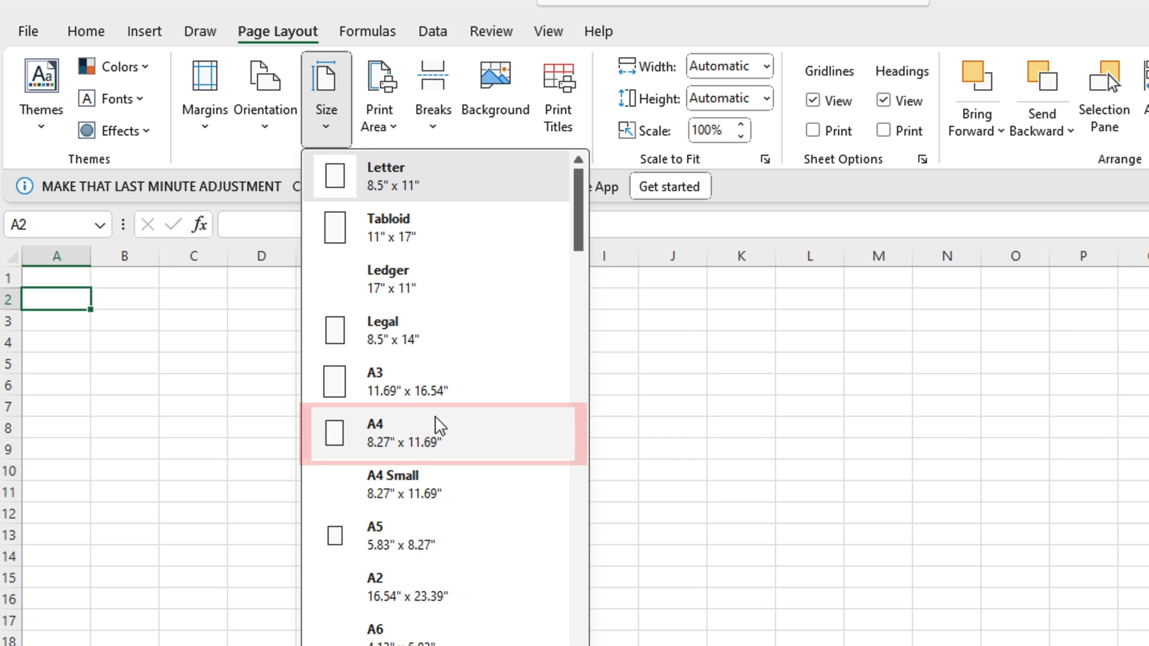
pyautogui.click(403, 432)
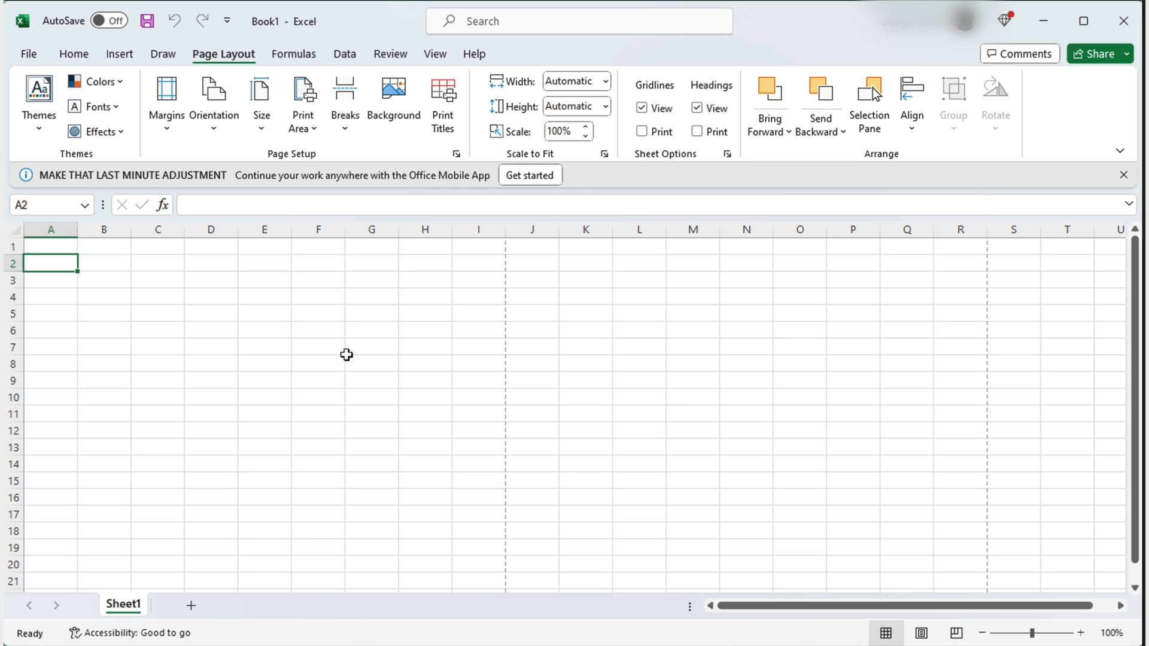
pyautogui.moveTo(530, 520)
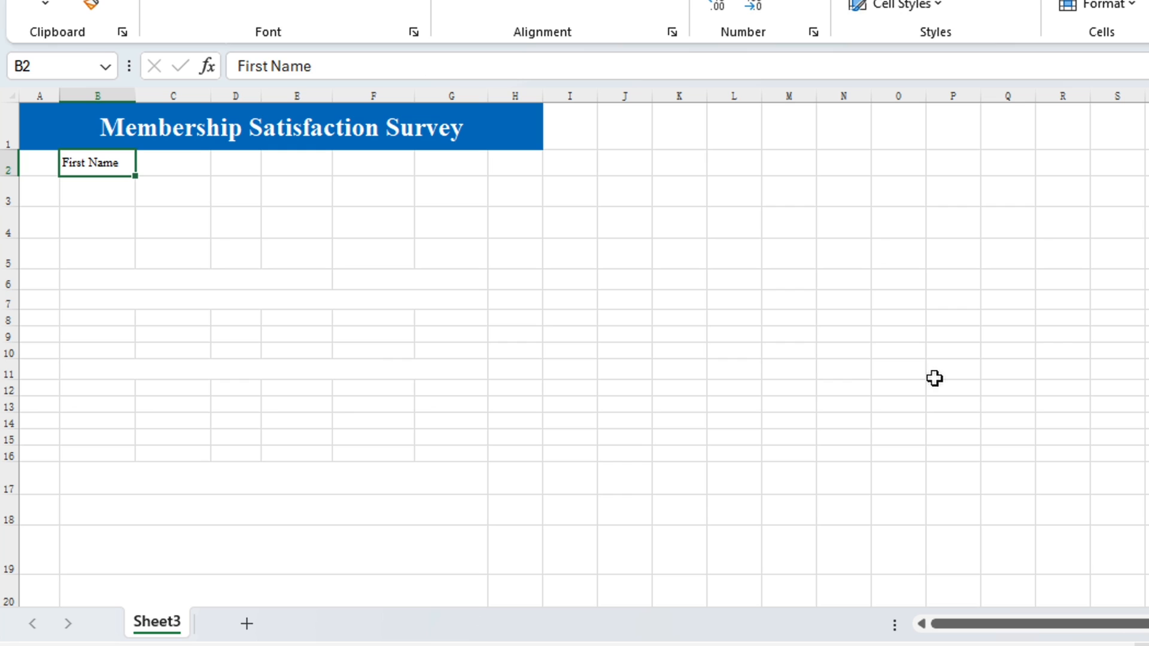
# Enter Phone Number, the membership-length and age-category questions, and the YouTube Video option.
pyautogui.write('Phone Number')
pyautogui.click(97, 254)
pyautogui.write('Membership Number')
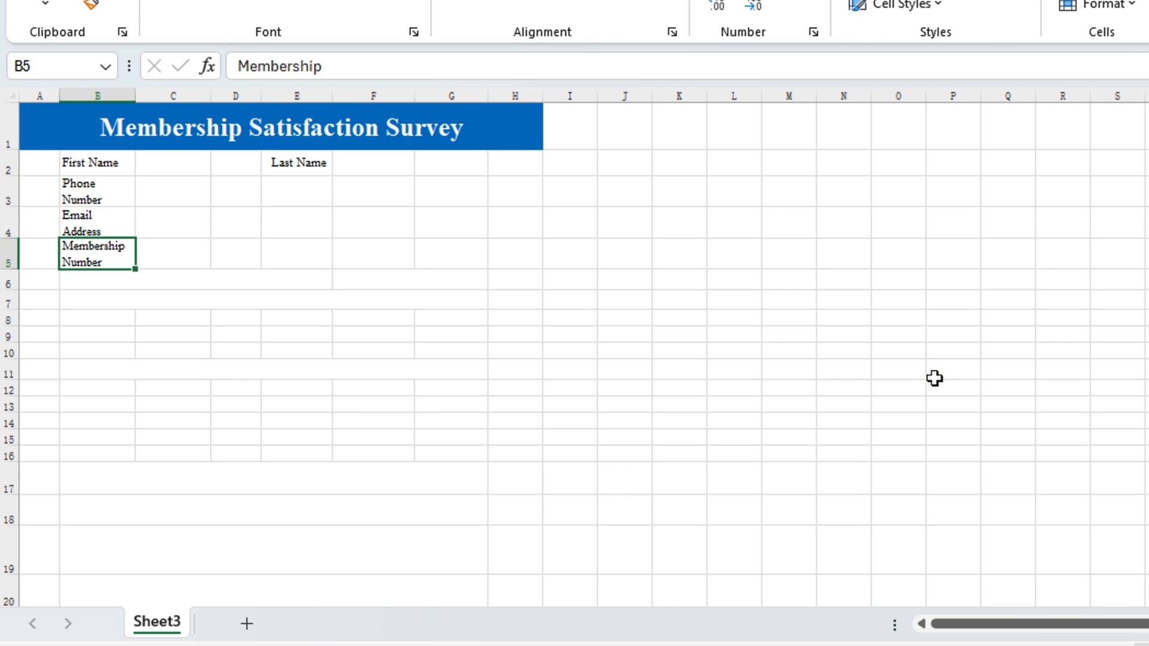
pyautogui.write('How long have you been a member of our product?')
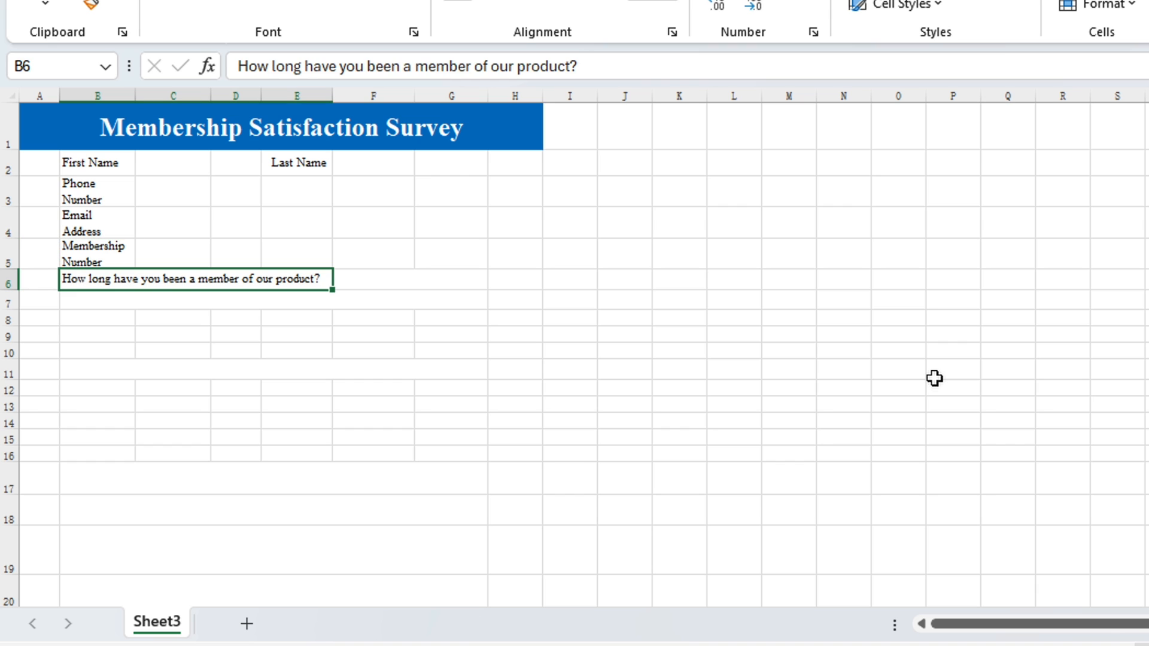
pyautogui.write('Which of the following categories includes your age?')
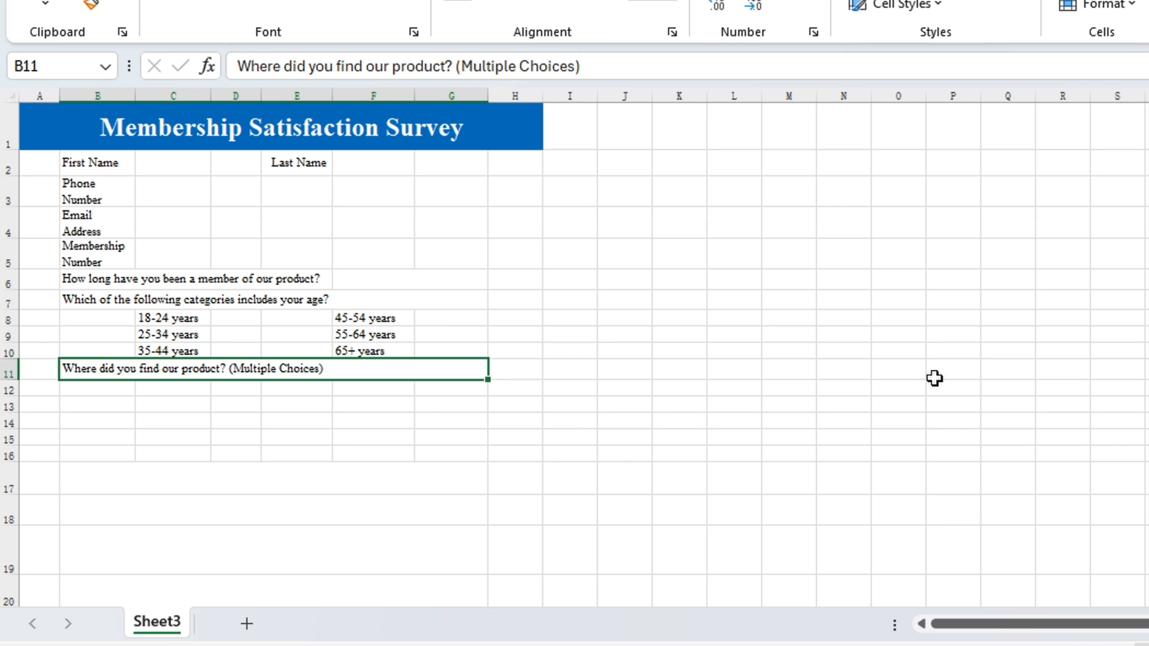
pyautogui.write('YouTube Video')
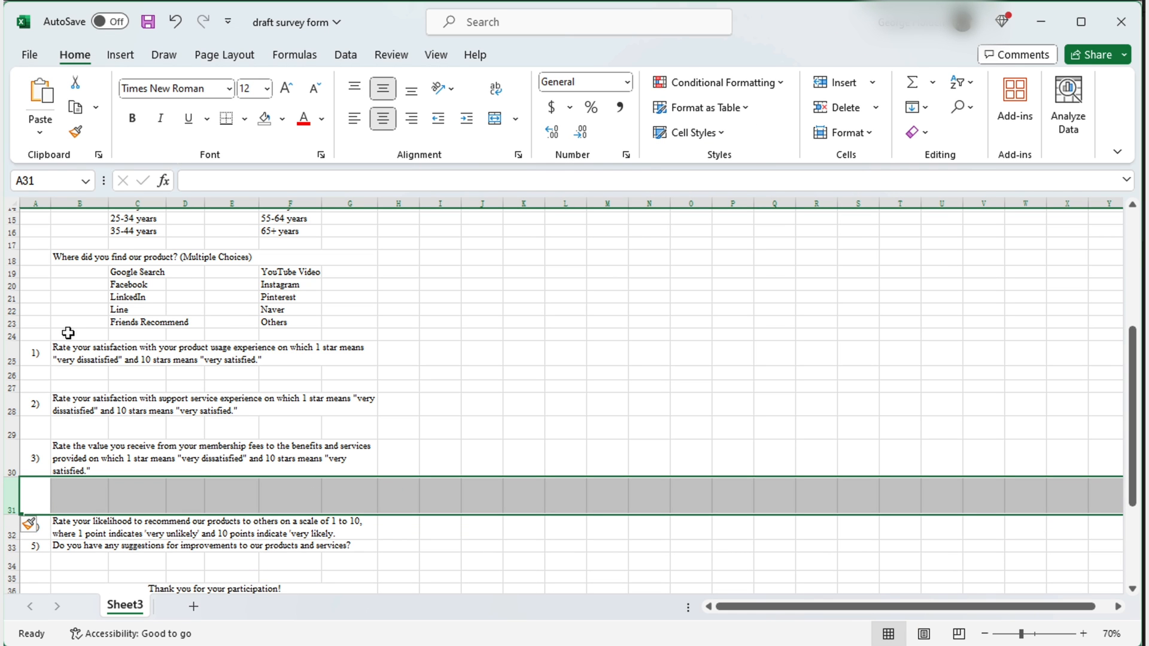
# Insert a spacing row and merge the membership number answer cells into one bordered box.
pyautogui.rightClick(22, 494)
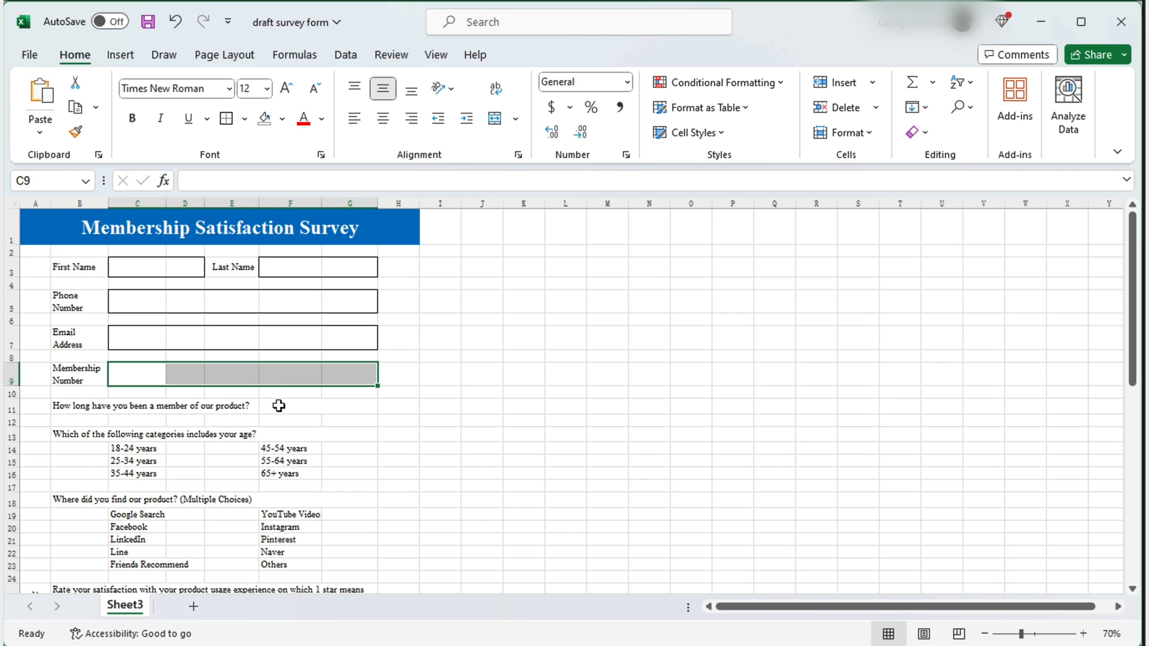
pyautogui.click(318, 406)
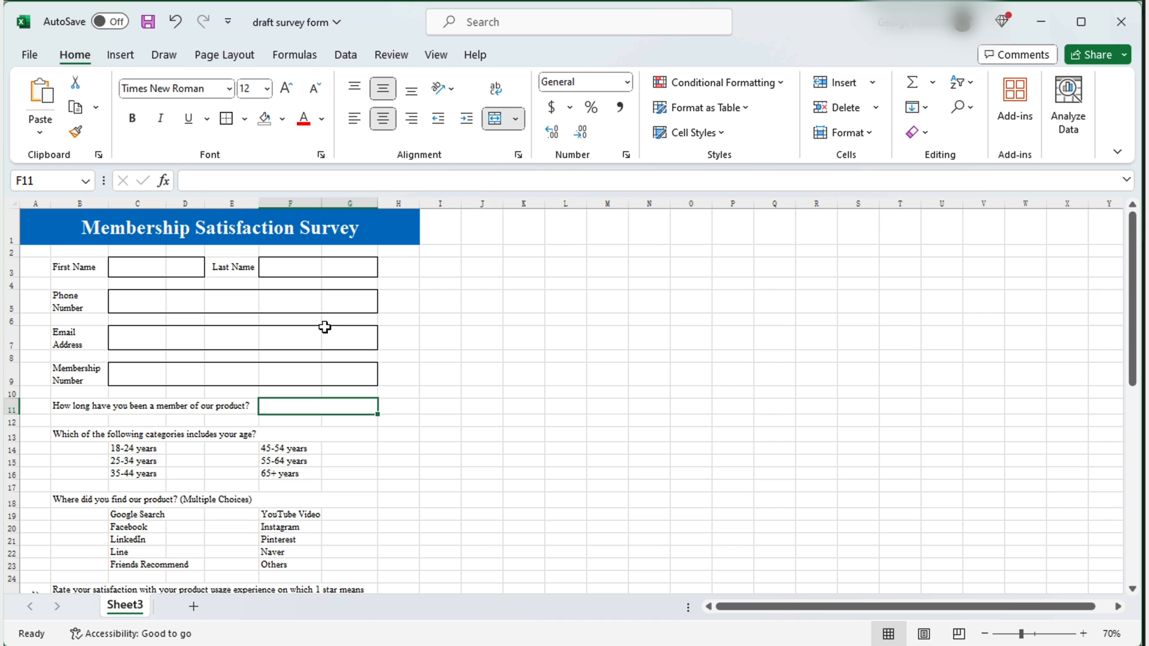
pyautogui.scroll(-3)
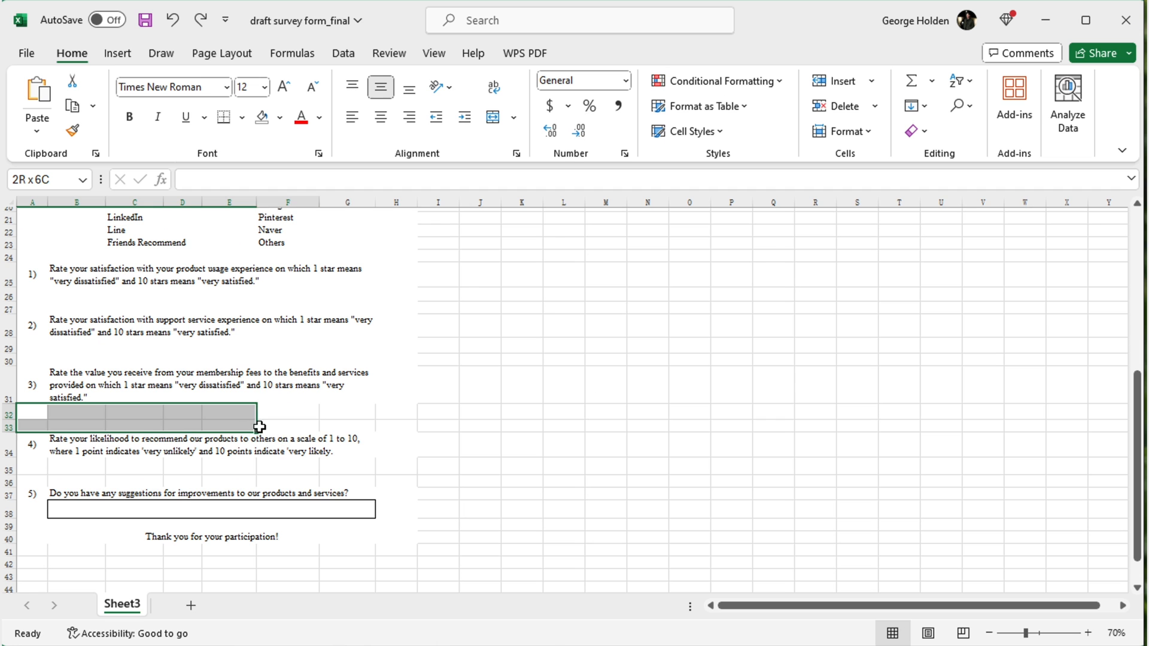
# Adjust the blank rows and reach the Save As file type list.
pyautogui.click(32, 411)
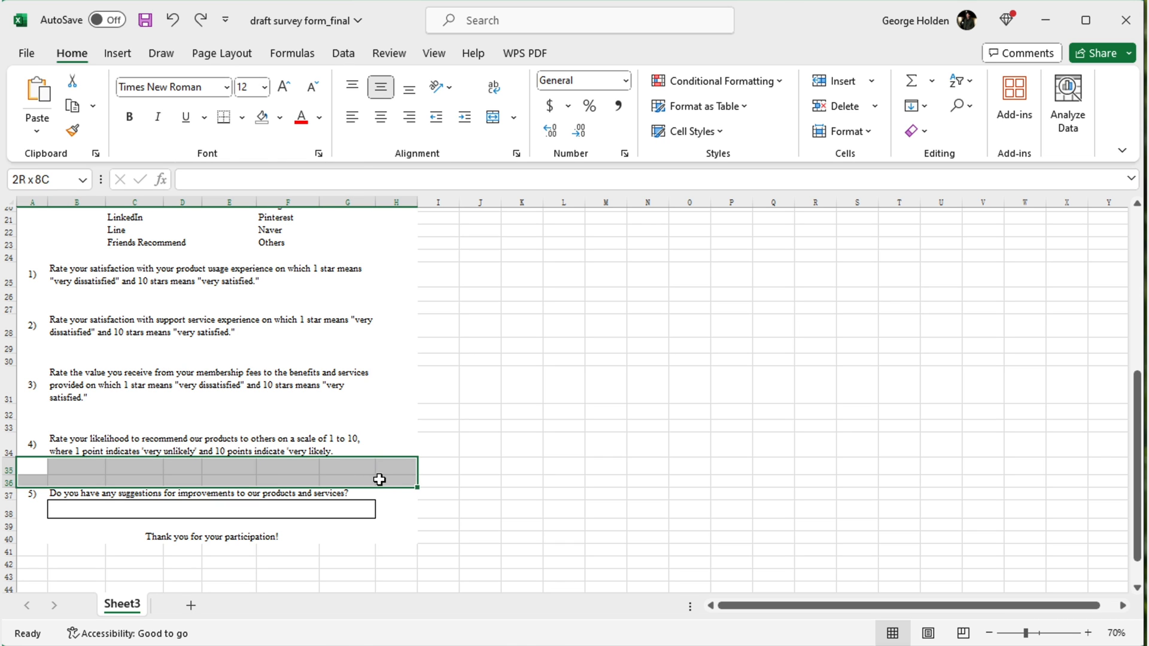
pyautogui.click(521, 443)
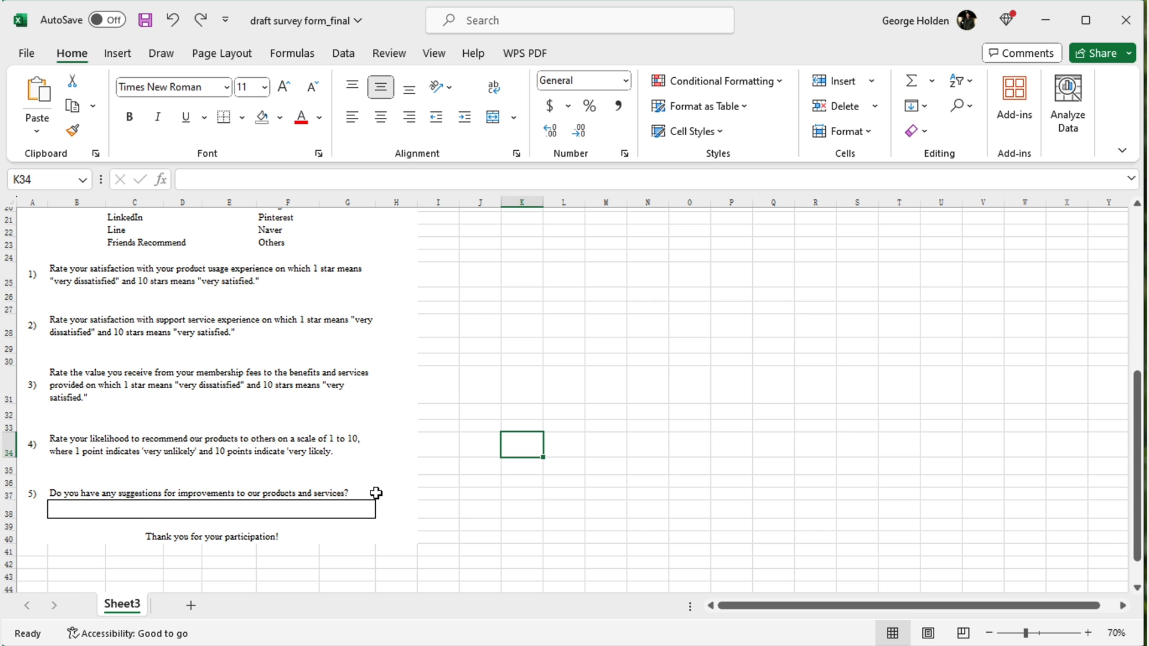
pyautogui.scroll(3)
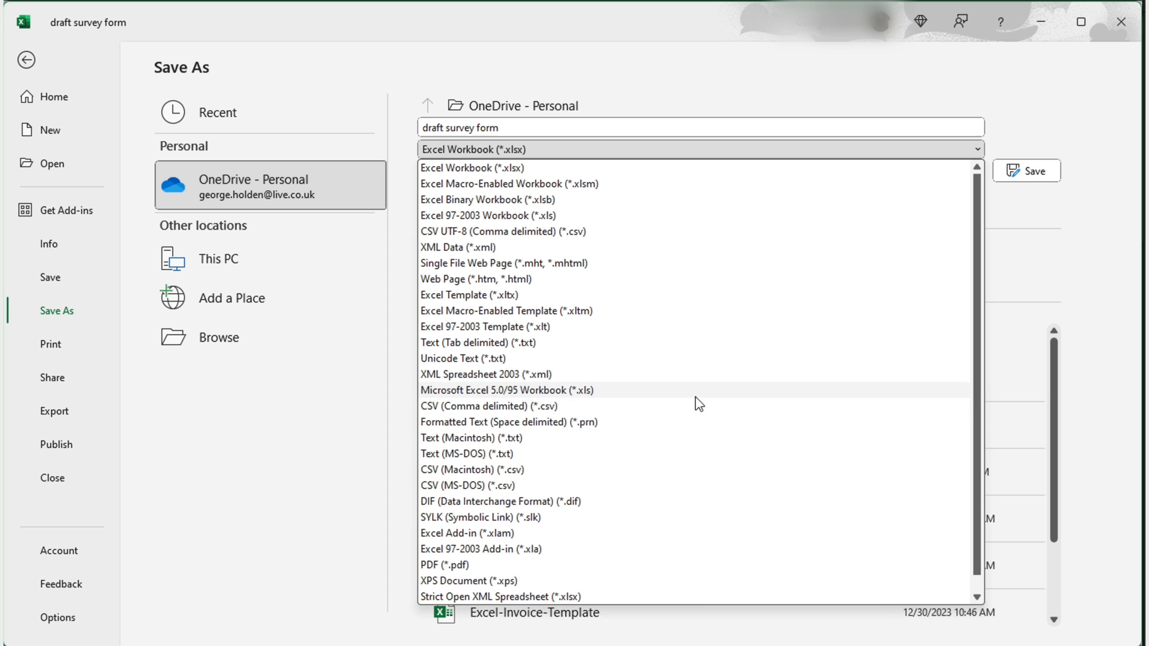
pyautogui.moveTo(629, 564)
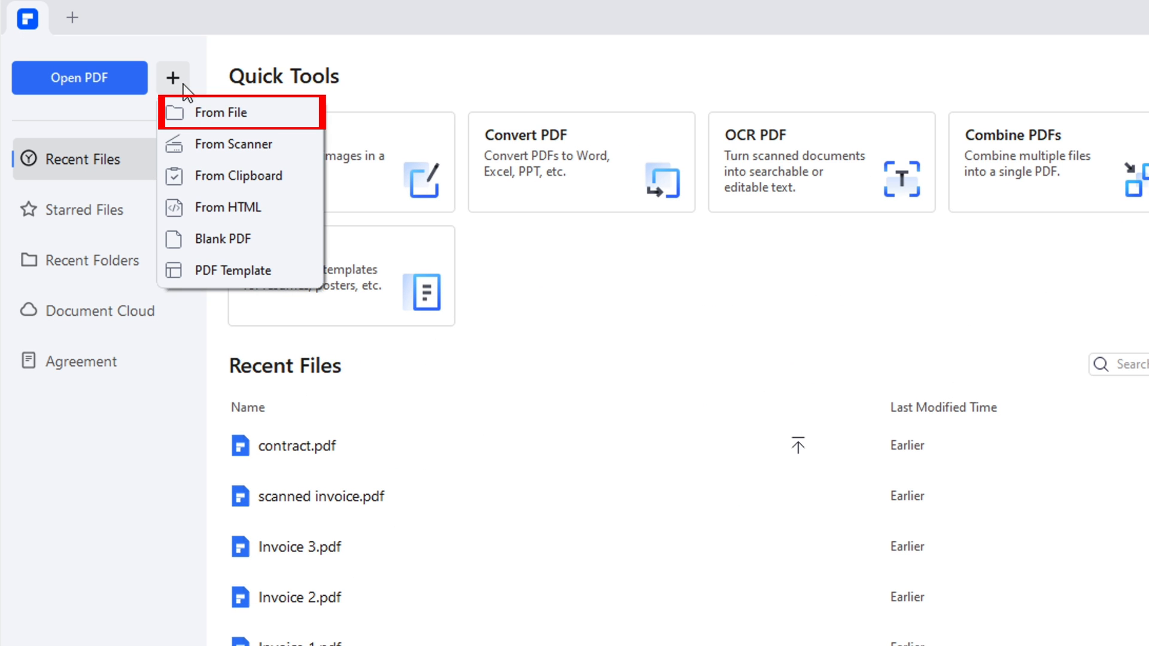
# Convert draft survey form_final.xlsx into a new PDF via From File.
pyautogui.click(228, 112)
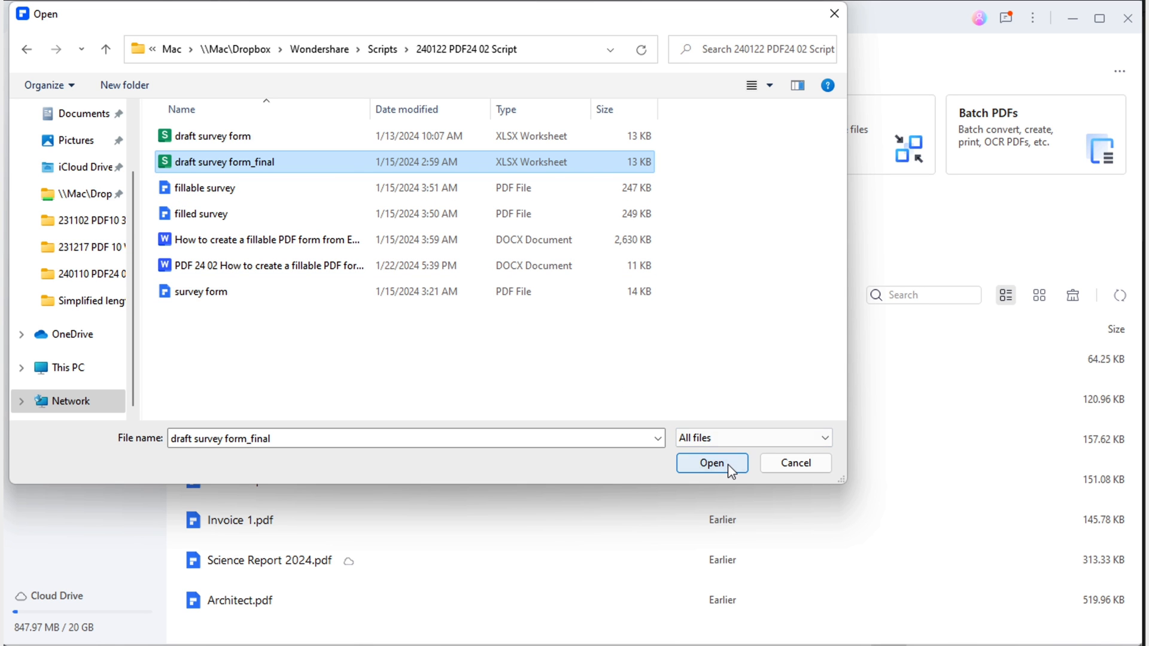
pyautogui.click(710, 462)
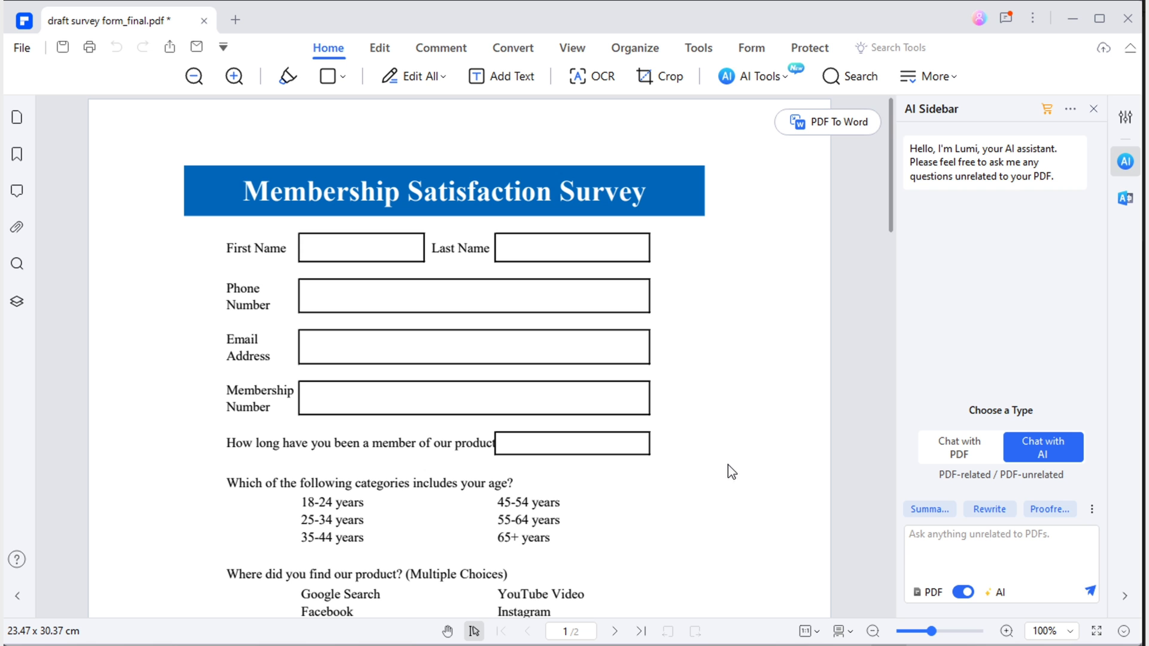
pyautogui.moveTo(794, 309)
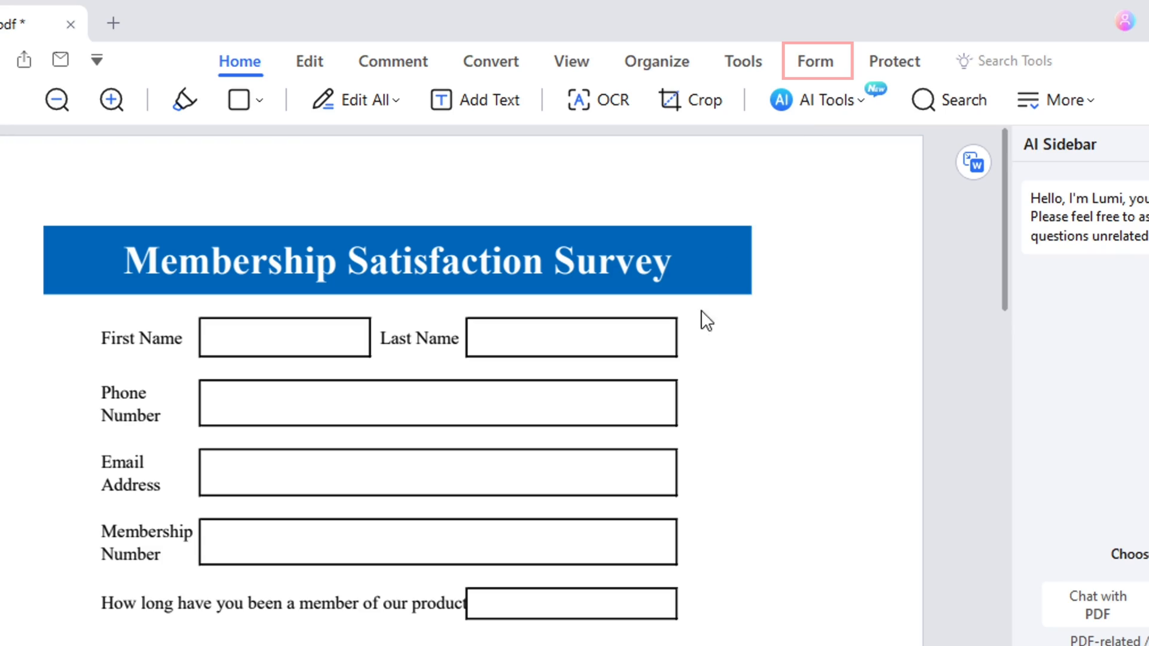
# Run Recognize Form to auto-detect fillable fields on the survey.
pyautogui.click(815, 61)
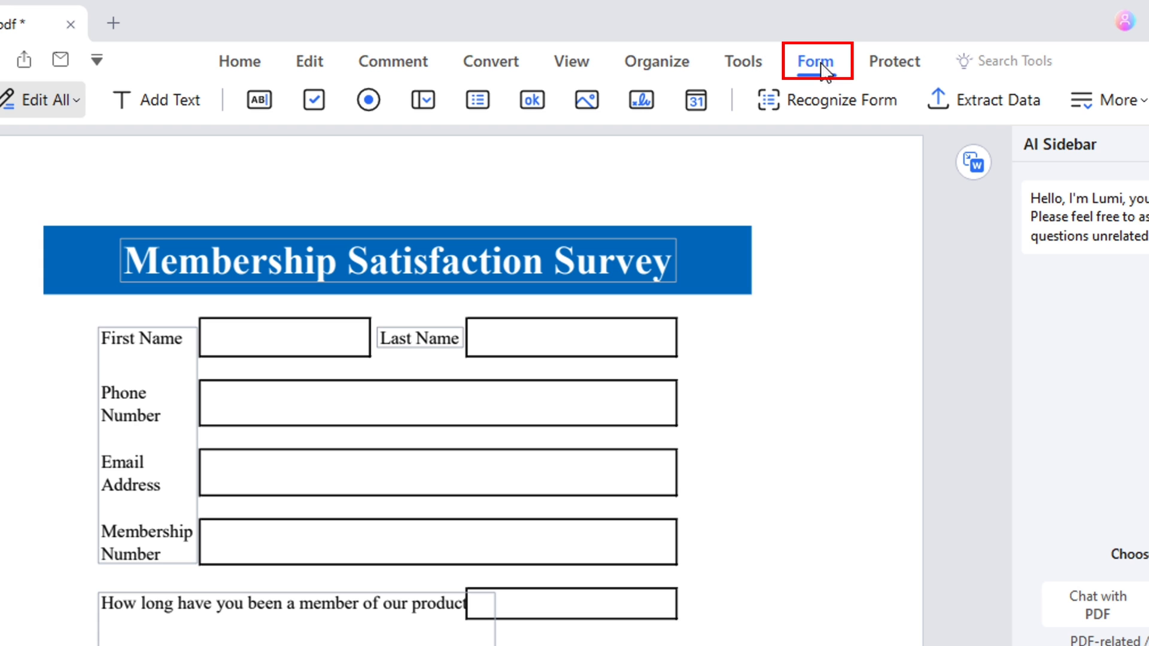
pyautogui.moveTo(825, 101)
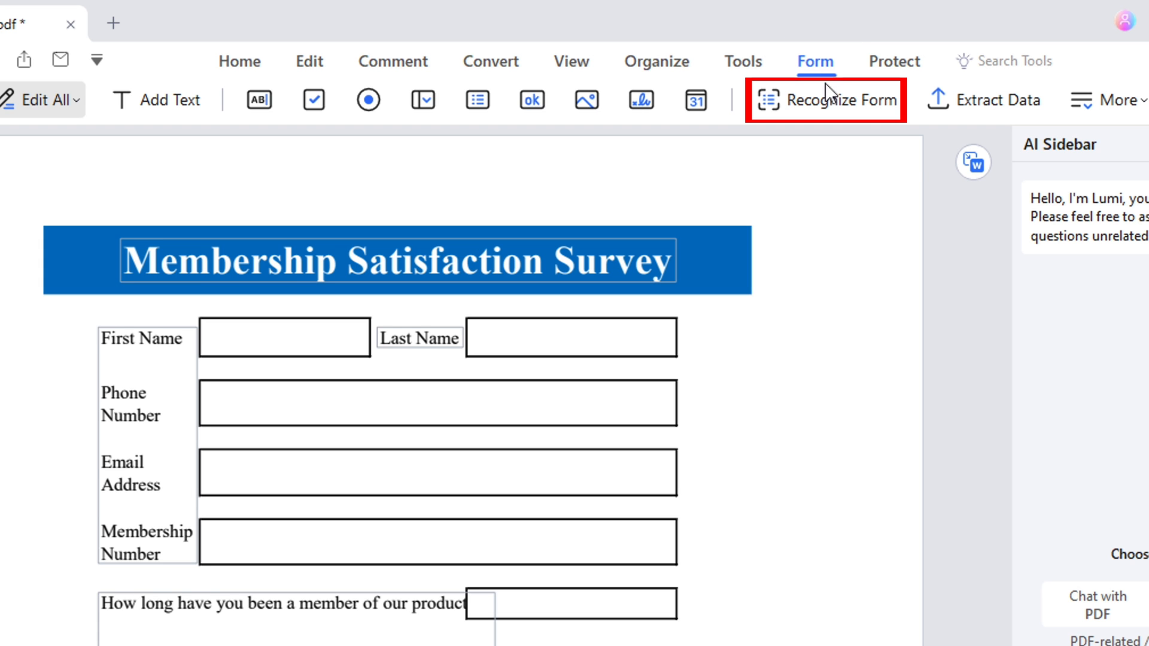
pyautogui.moveTo(831, 100)
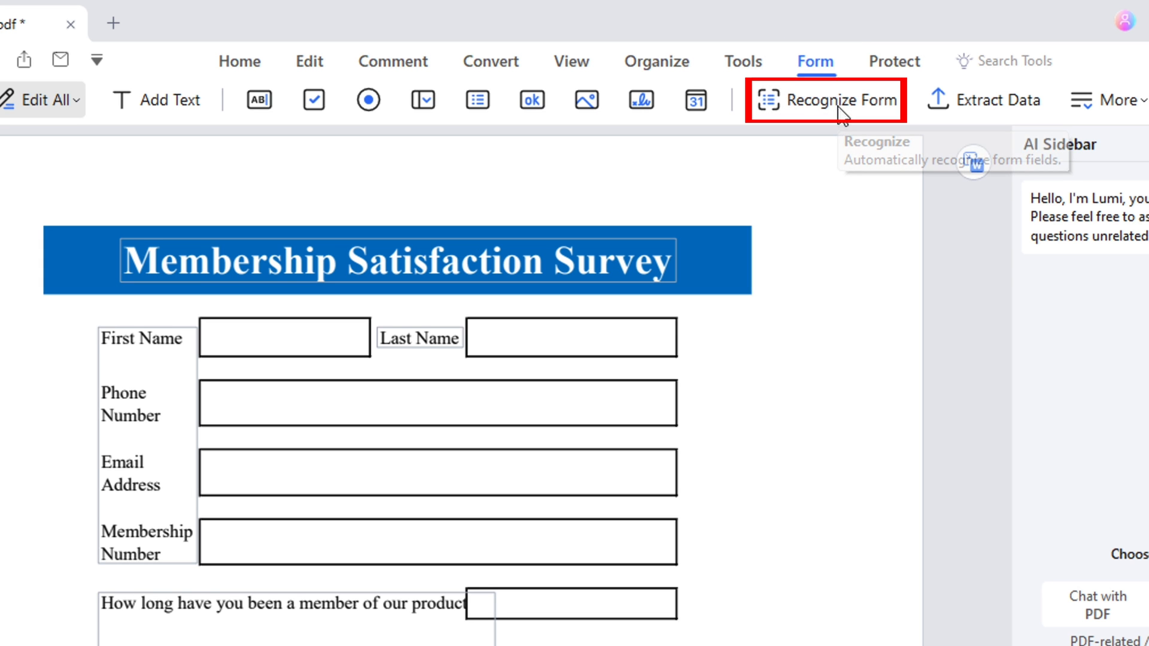
pyautogui.click(838, 100)
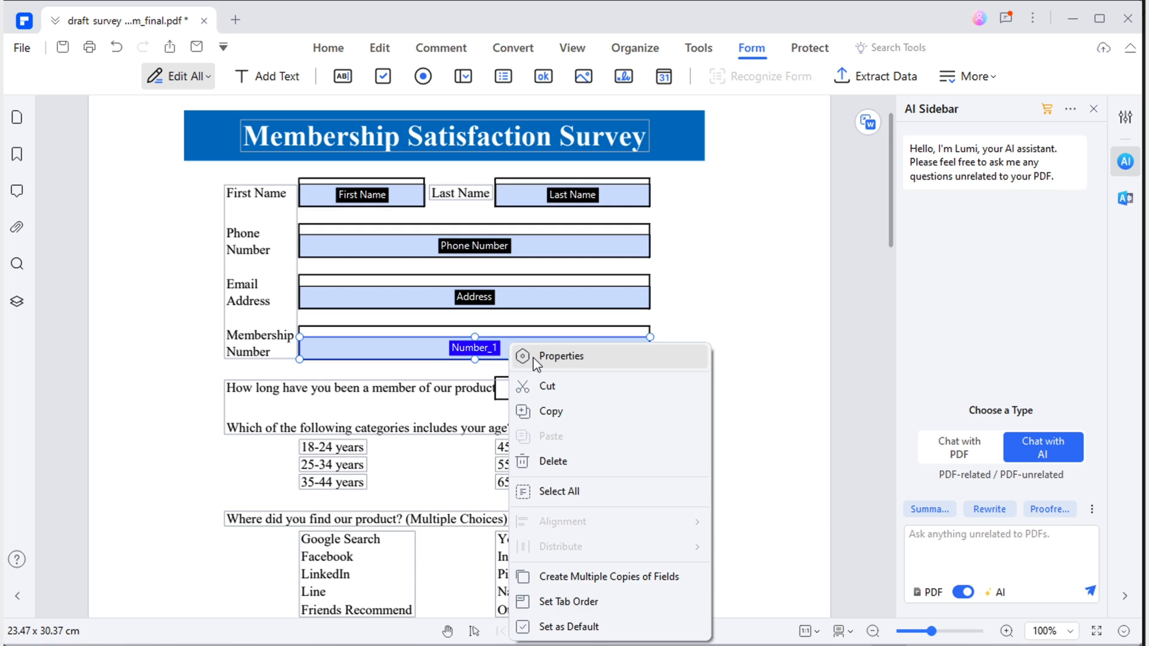
# Rename the Number_1 field to Membership Number and view its appearance settings.
pyautogui.click(562, 355)
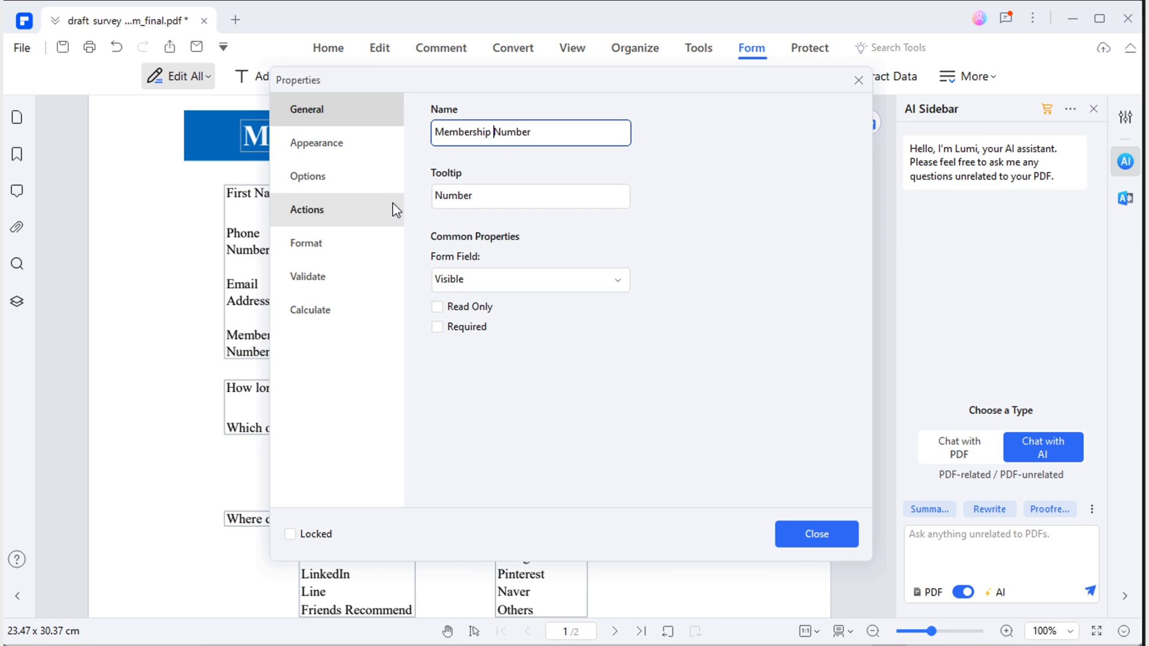
pyautogui.click(316, 142)
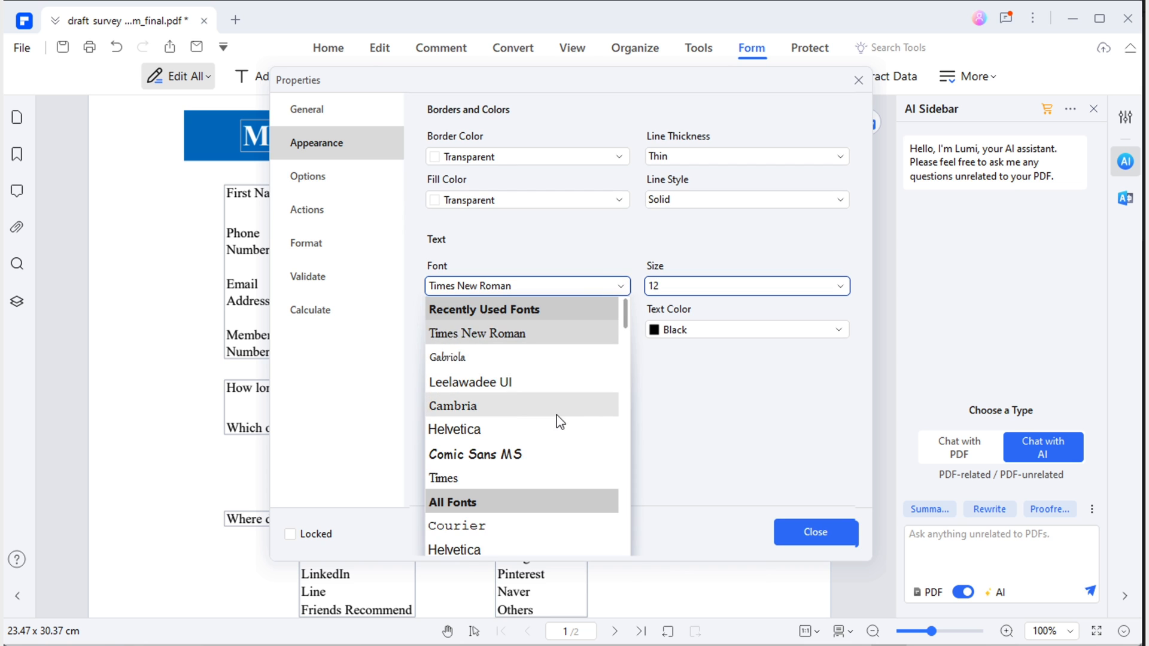
pyautogui.moveTo(530, 343)
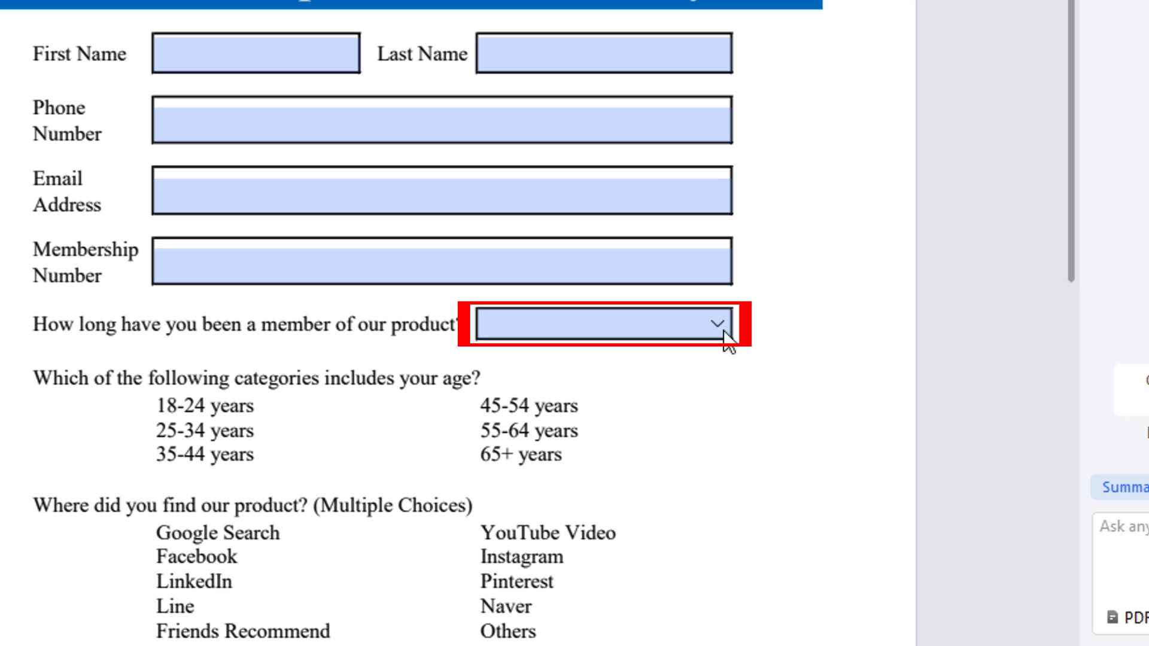
# Draw a combo box beside the membership-length question and reach its properties.
pyautogui.click(717, 322)
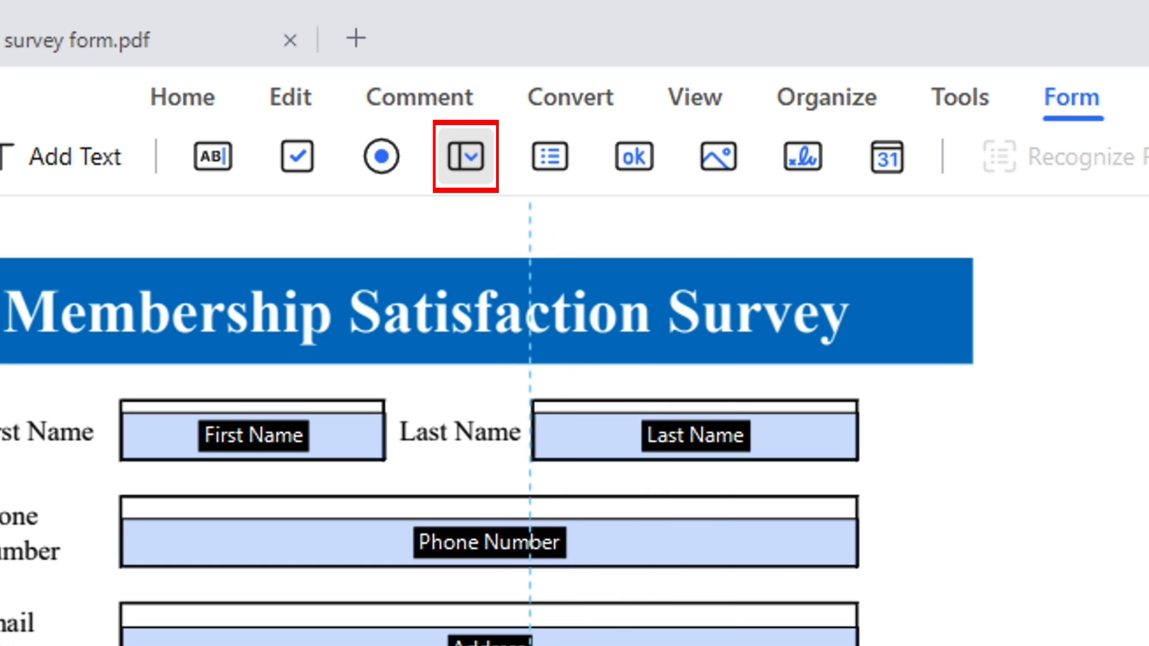
pyautogui.scroll(-3)
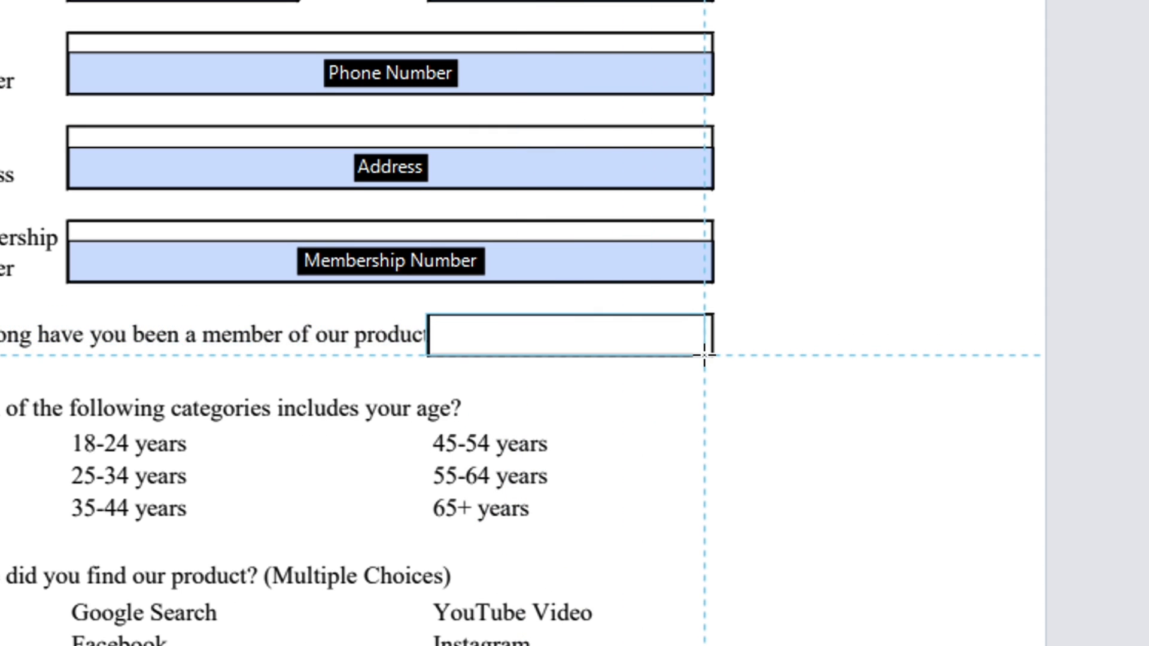
pyautogui.rightClick(546, 327)
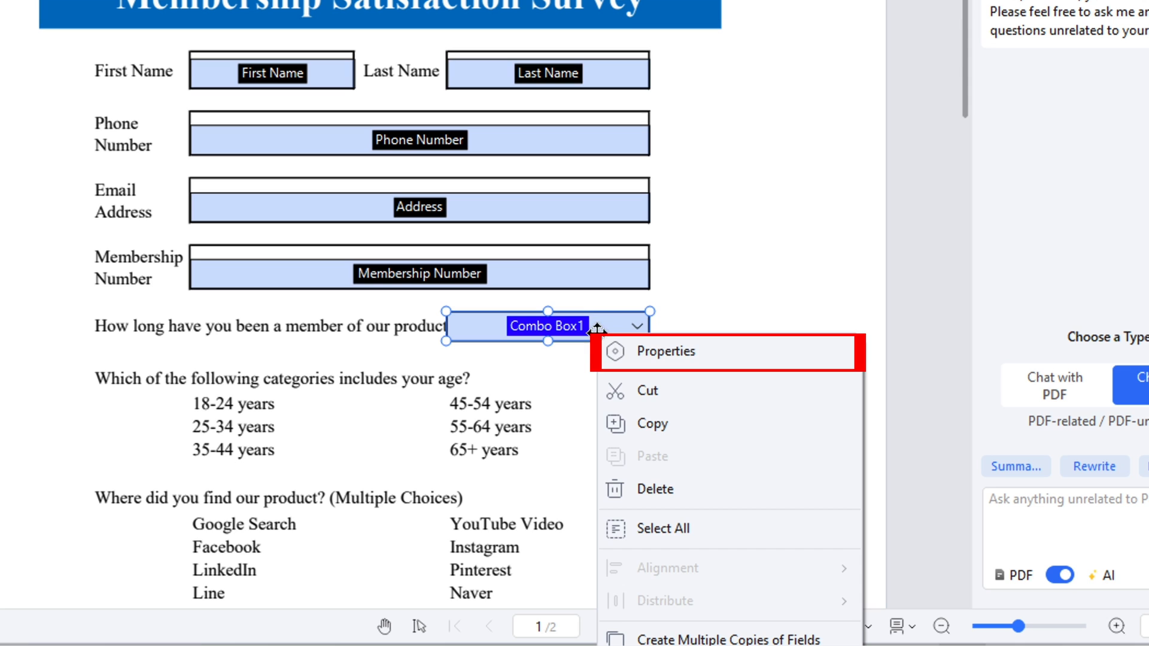
pyautogui.click(664, 352)
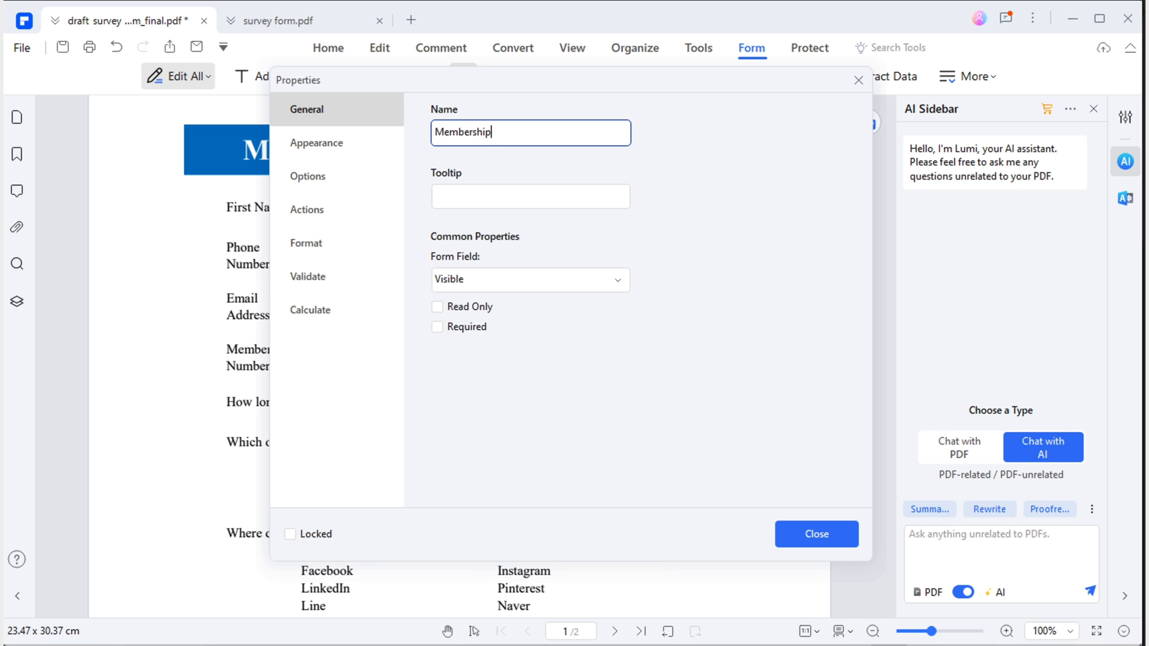
# Name the dropdown Membership Period and set its text size to 12.
pyautogui.write('Period')
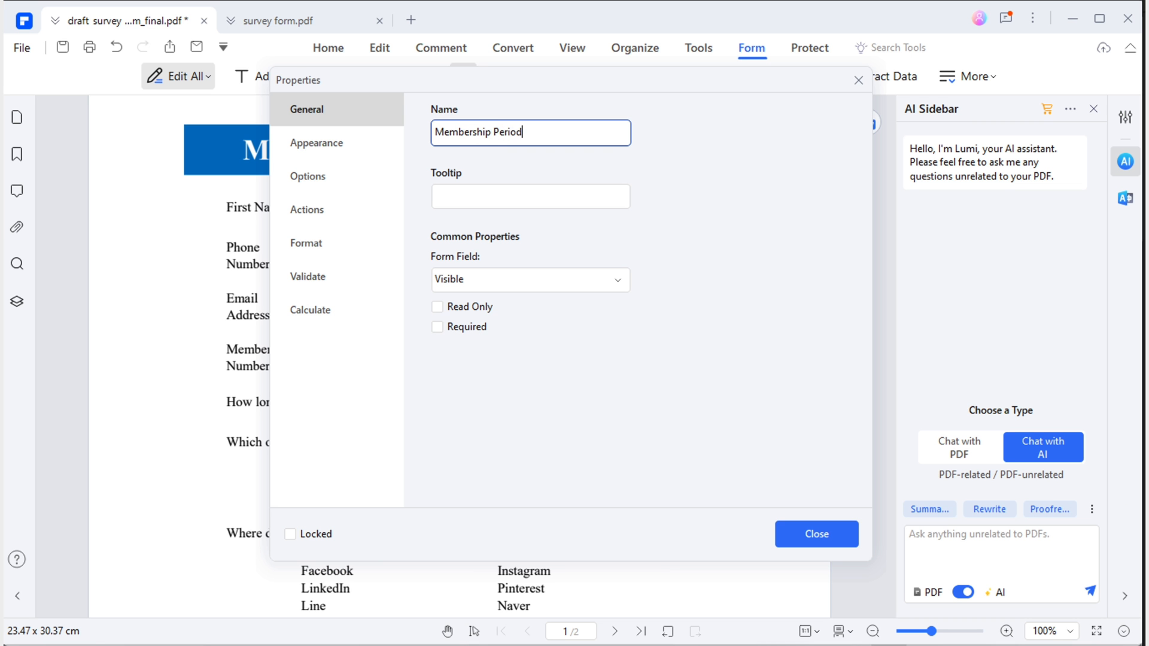
pyautogui.click(316, 143)
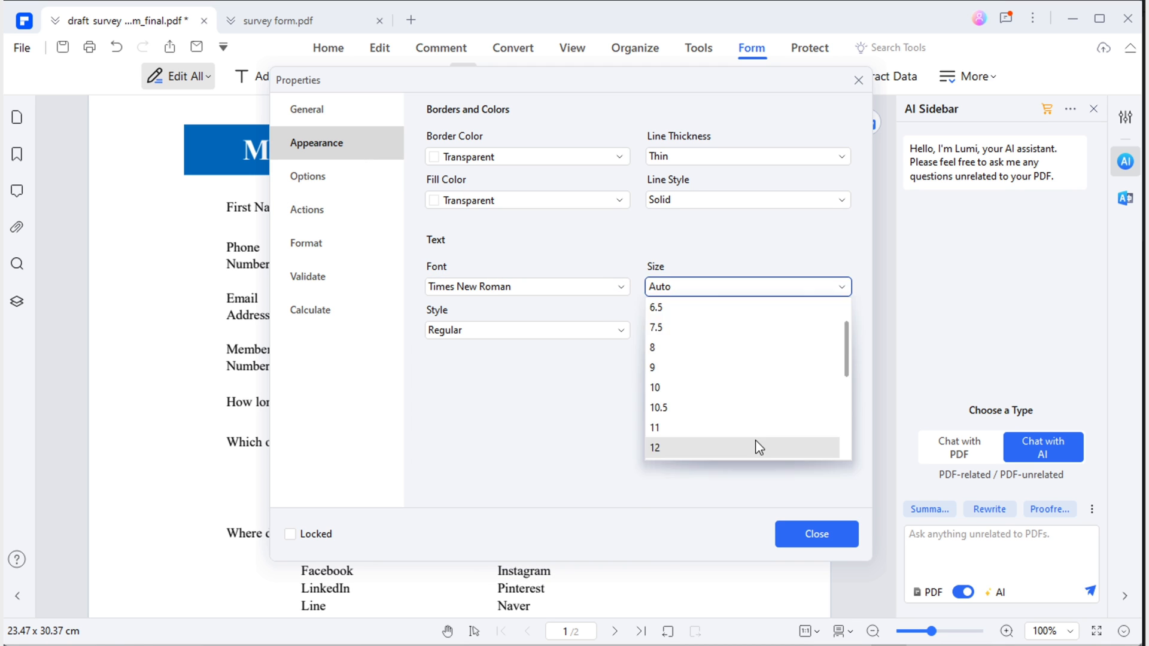
pyautogui.click(308, 176)
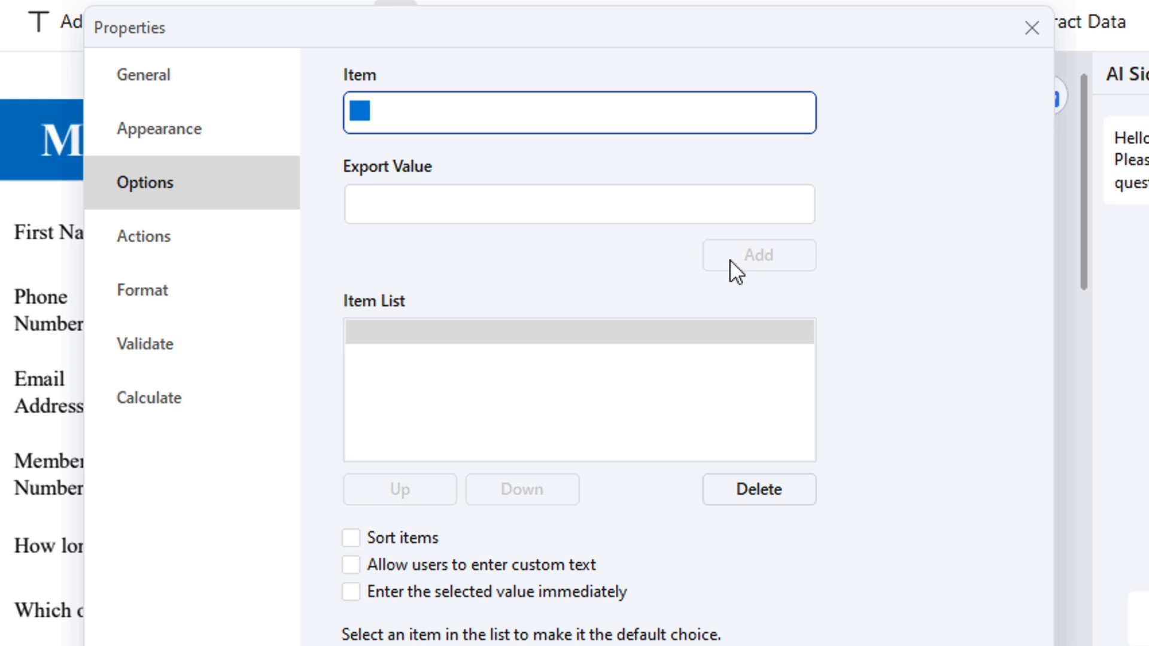
# Add Less than 1 year and 1-2 years as dropdown items.
pyautogui.write('Less than 1 year')
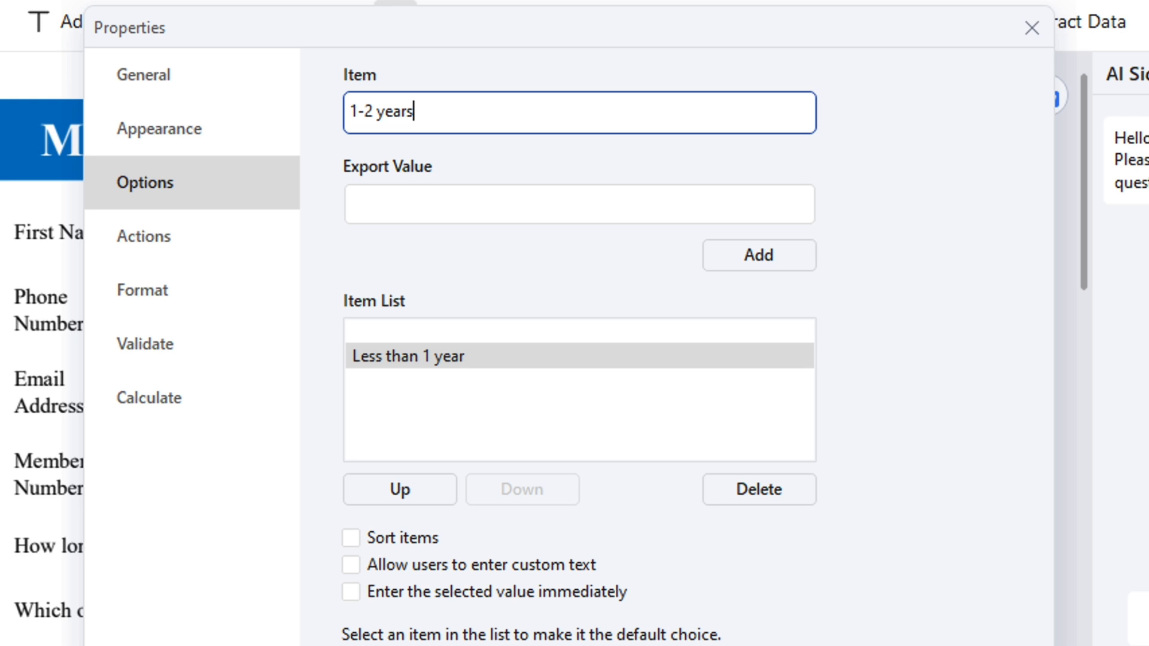
pyautogui.click(759, 255)
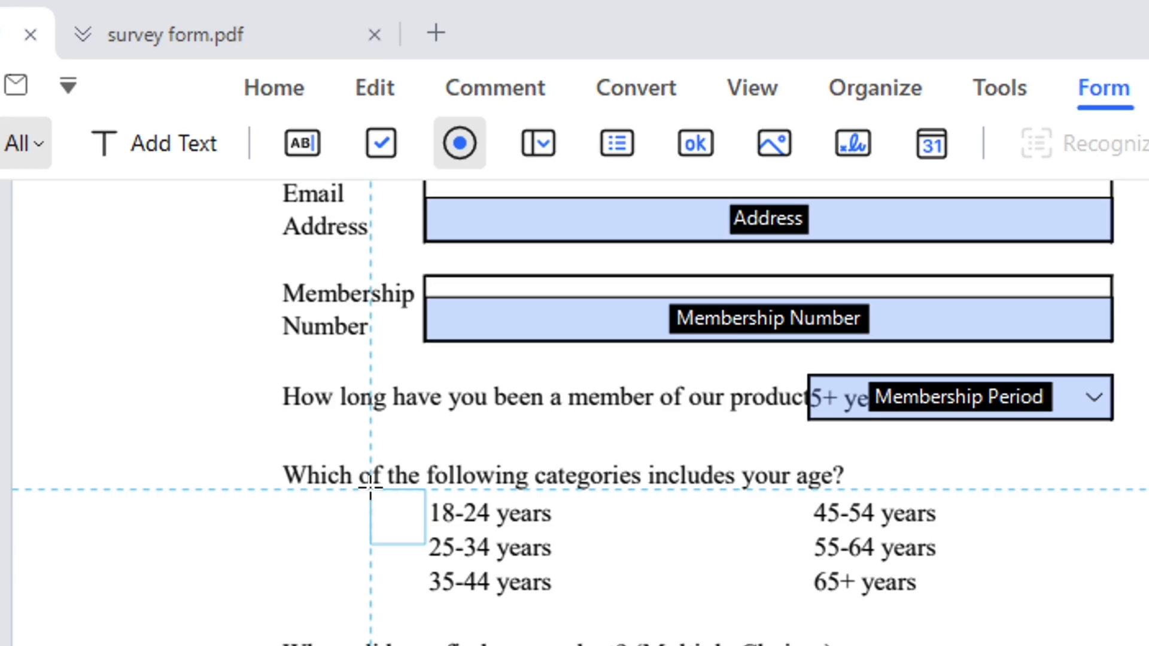
# Place a radio button at 18-24 years and name it Age Group.
pyautogui.scroll(-3)
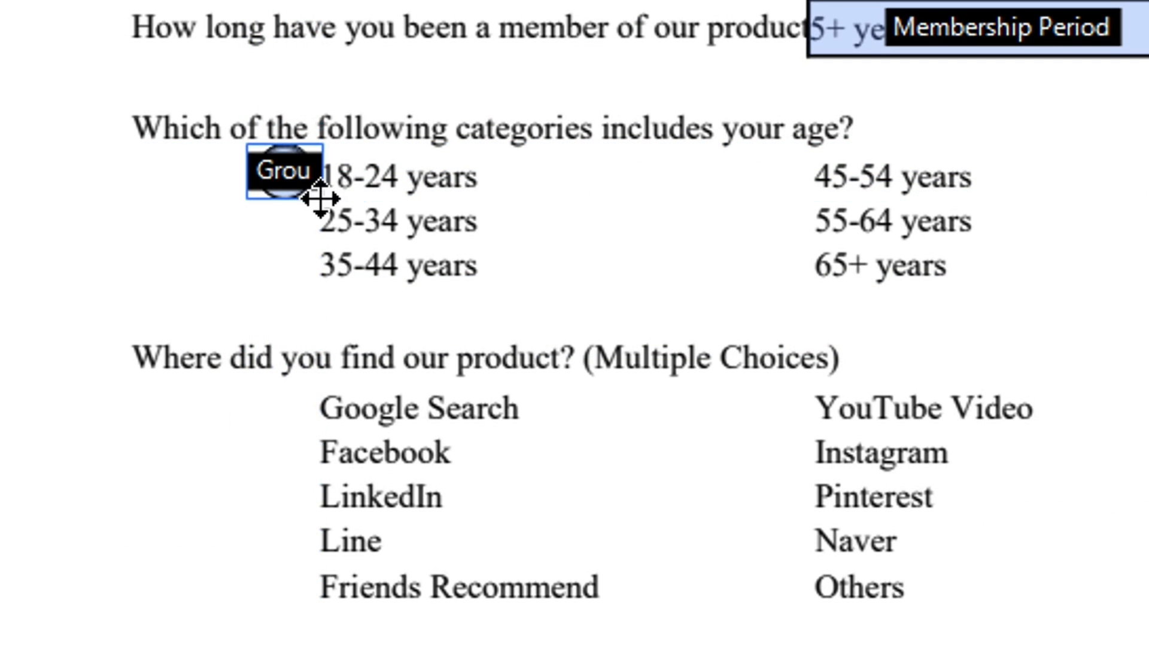
pyautogui.doubleClick(283, 172)
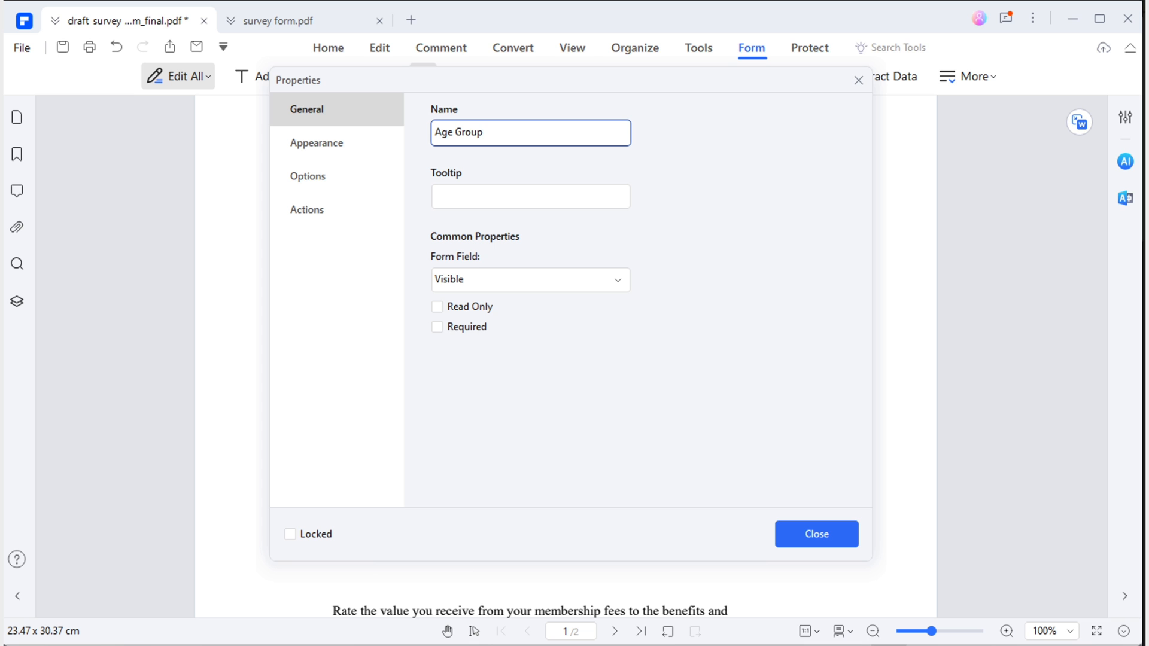
pyautogui.rightClick(322, 173)
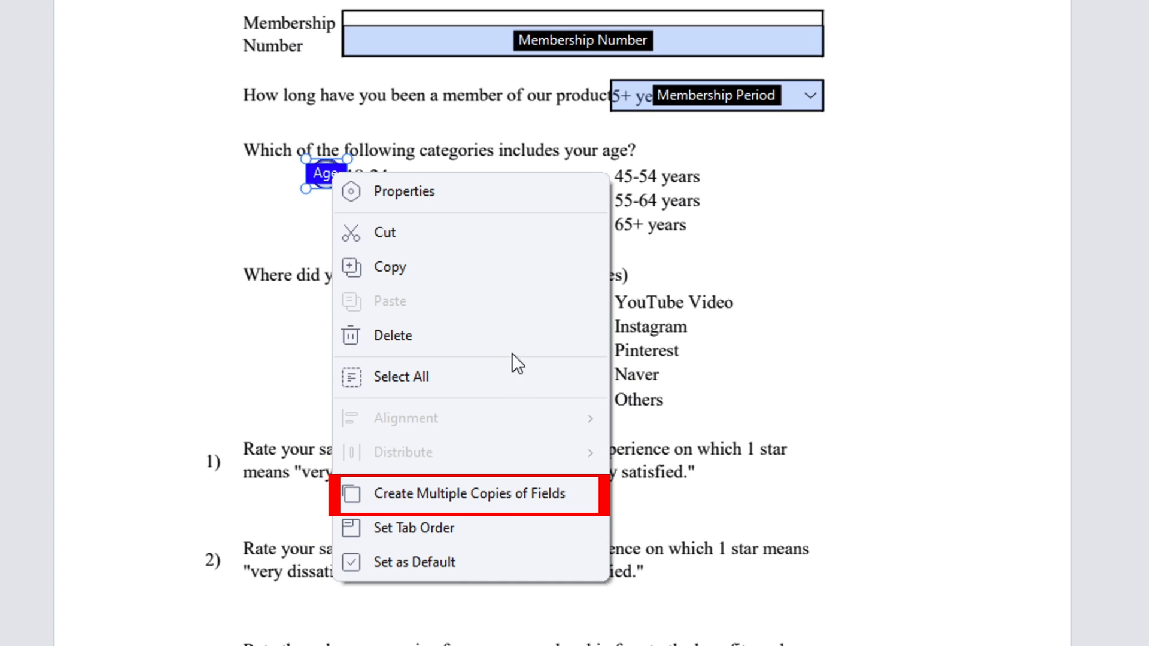
# Create multiple copies, 2 across and 3 down, adjusting horizontal and vertical spacing.
pyautogui.click(475, 493)
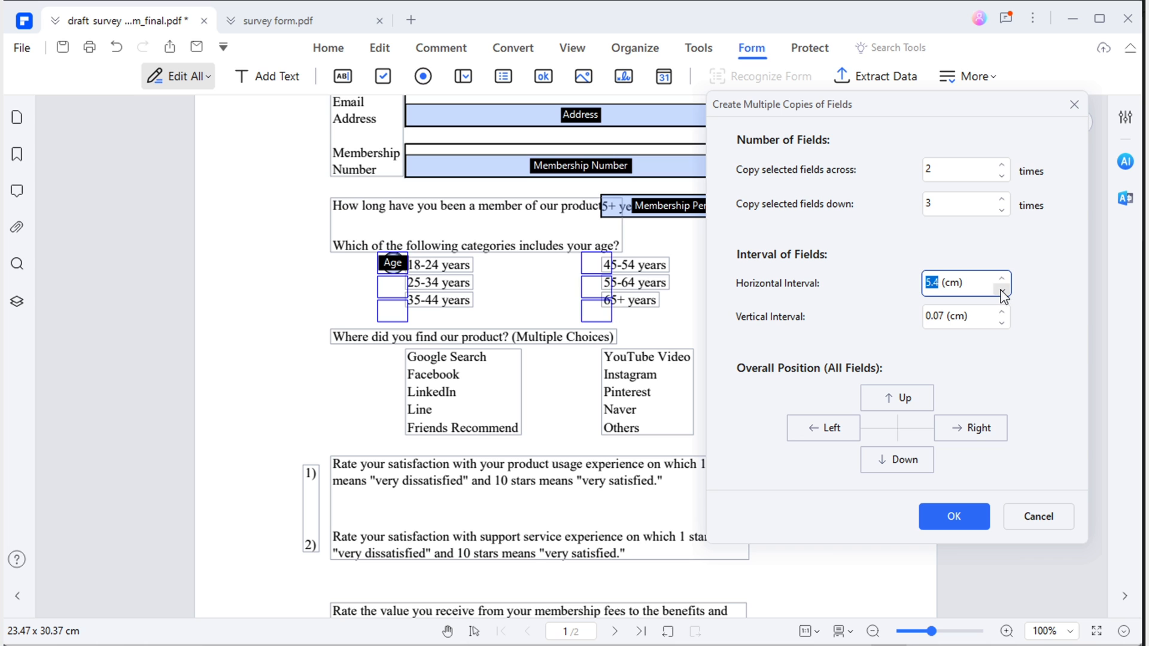
pyautogui.click(998, 289)
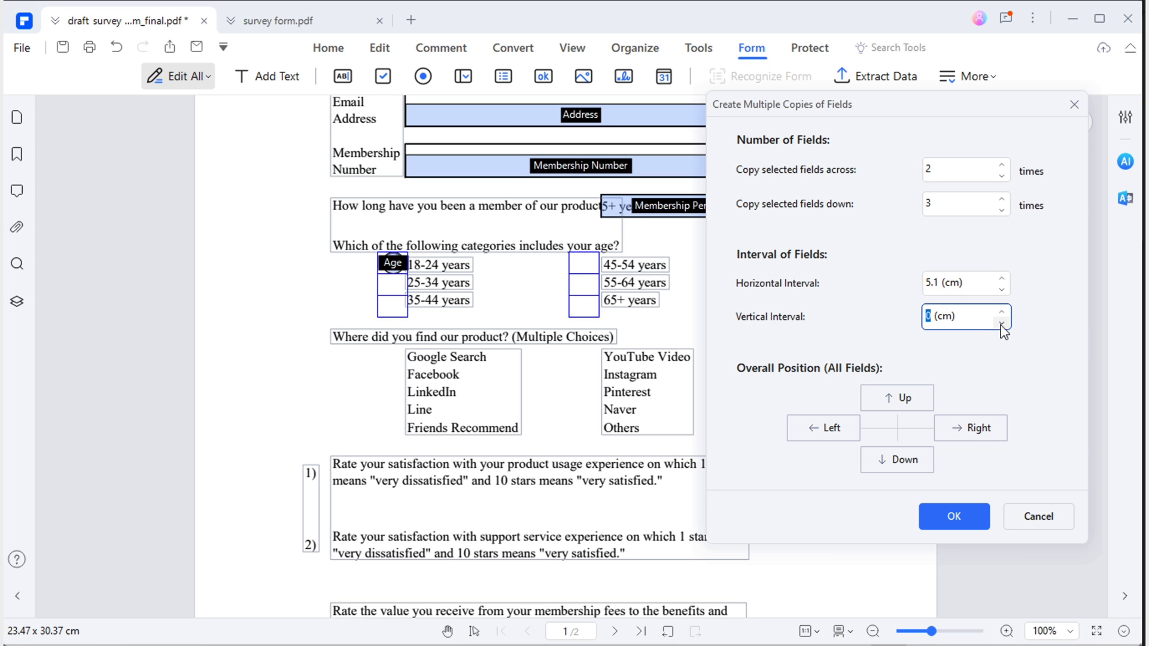
pyautogui.click(953, 516)
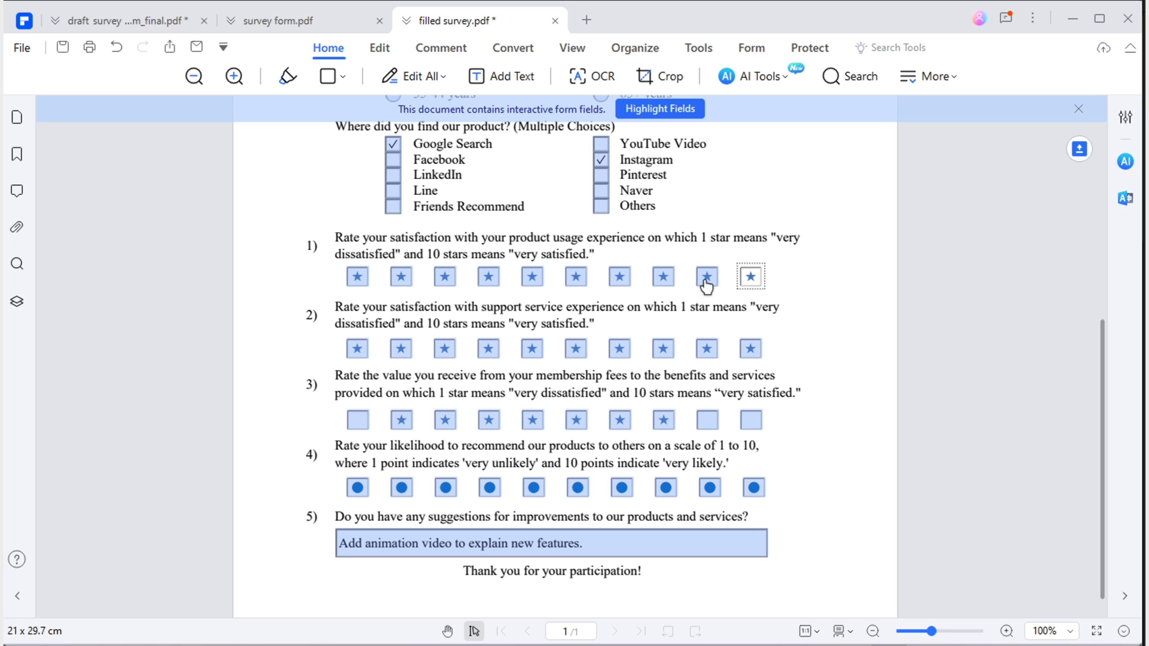
# Place the check box under rating question 1 and give it the Star check box style.
pyautogui.click(358, 277)
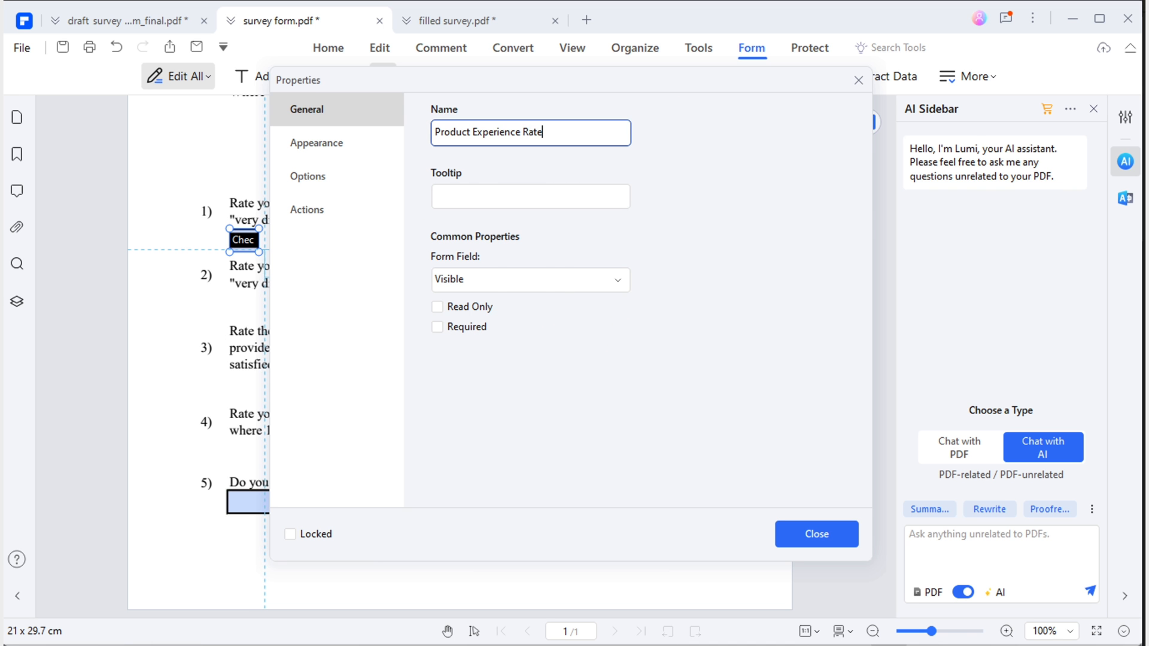
pyautogui.click(308, 176)
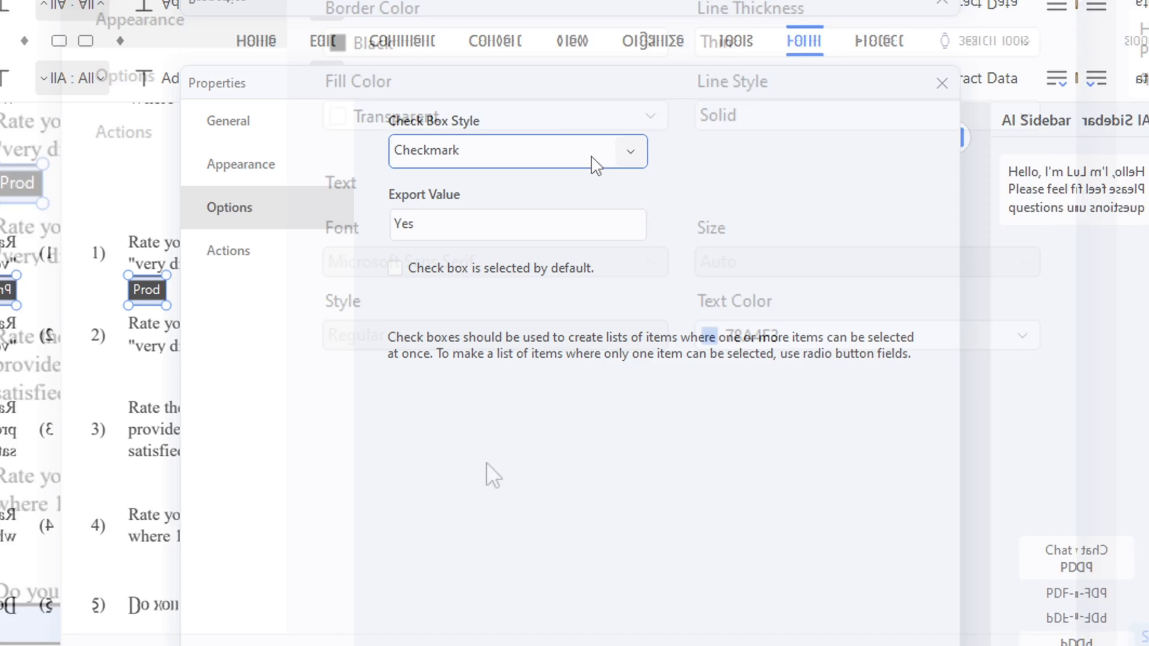
pyautogui.click(629, 151)
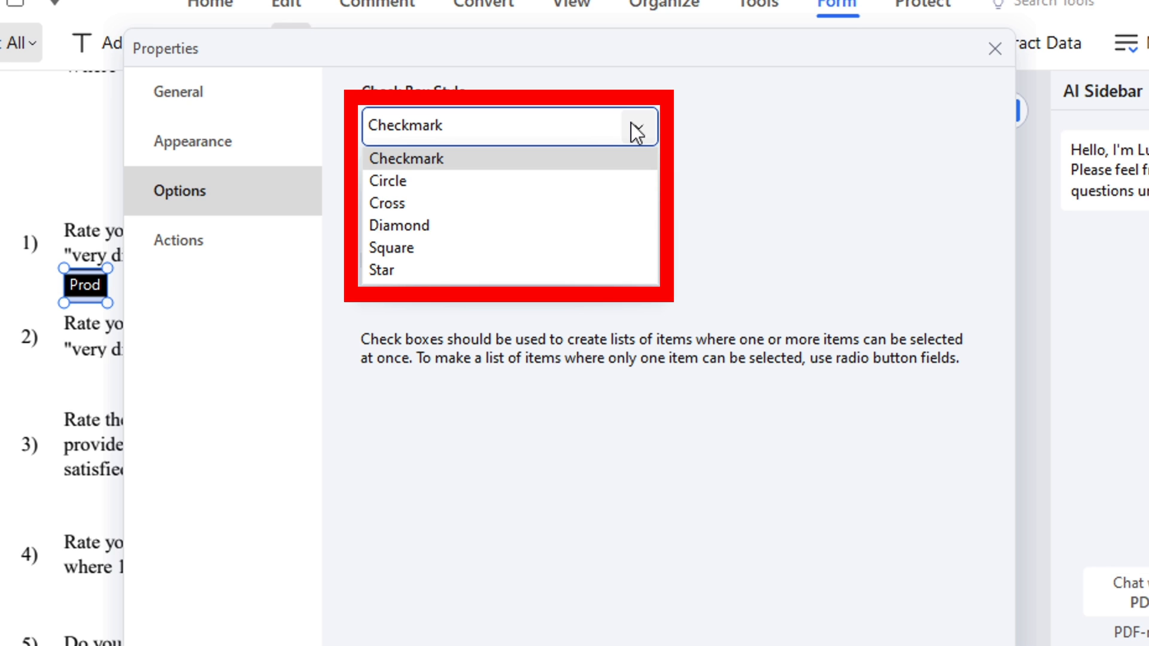
pyautogui.click(381, 269)
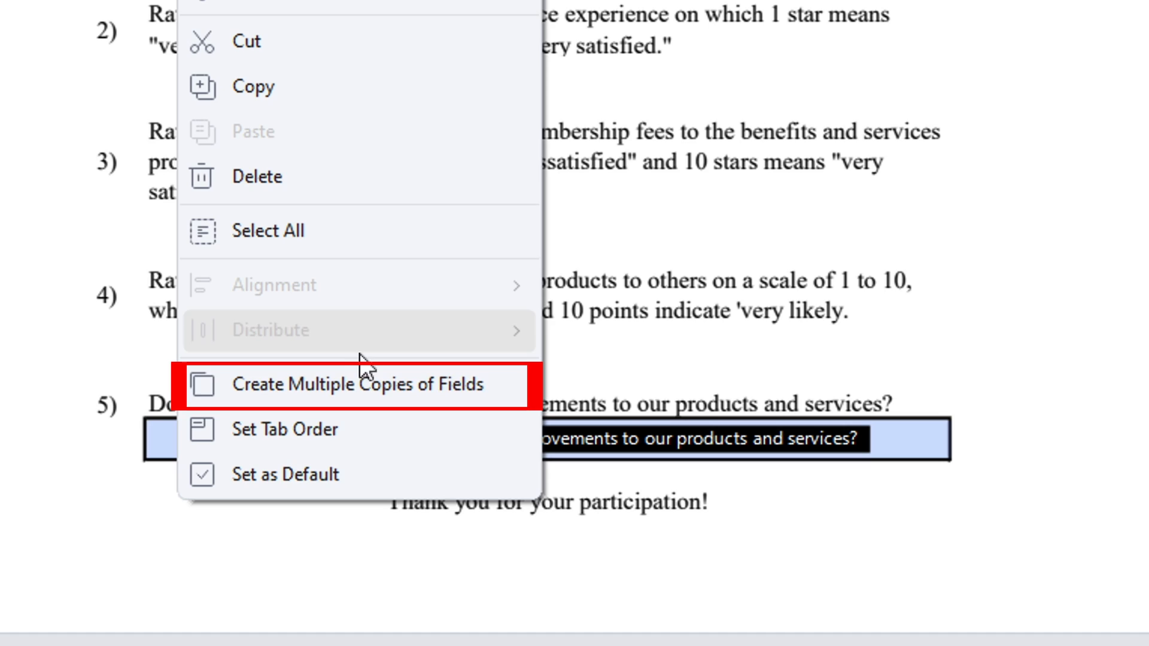
# Copy the rating box into a row of ten with horizontal spacing, then adjust the question 4 radio button's options.
pyautogui.click(354, 384)
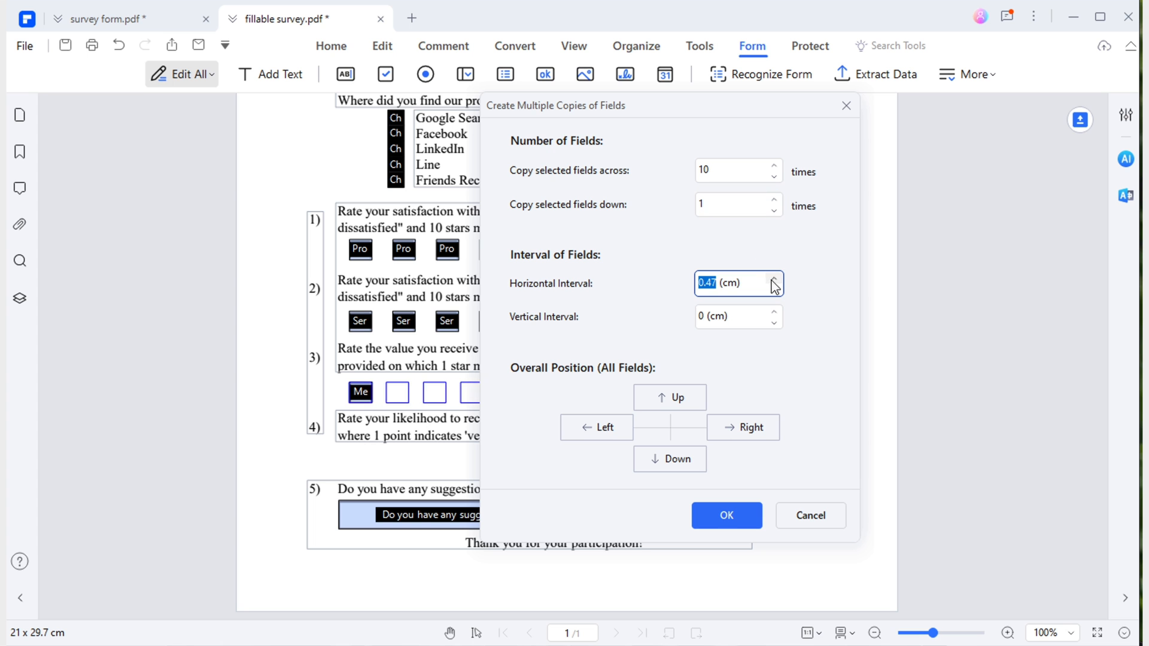
pyautogui.click(726, 515)
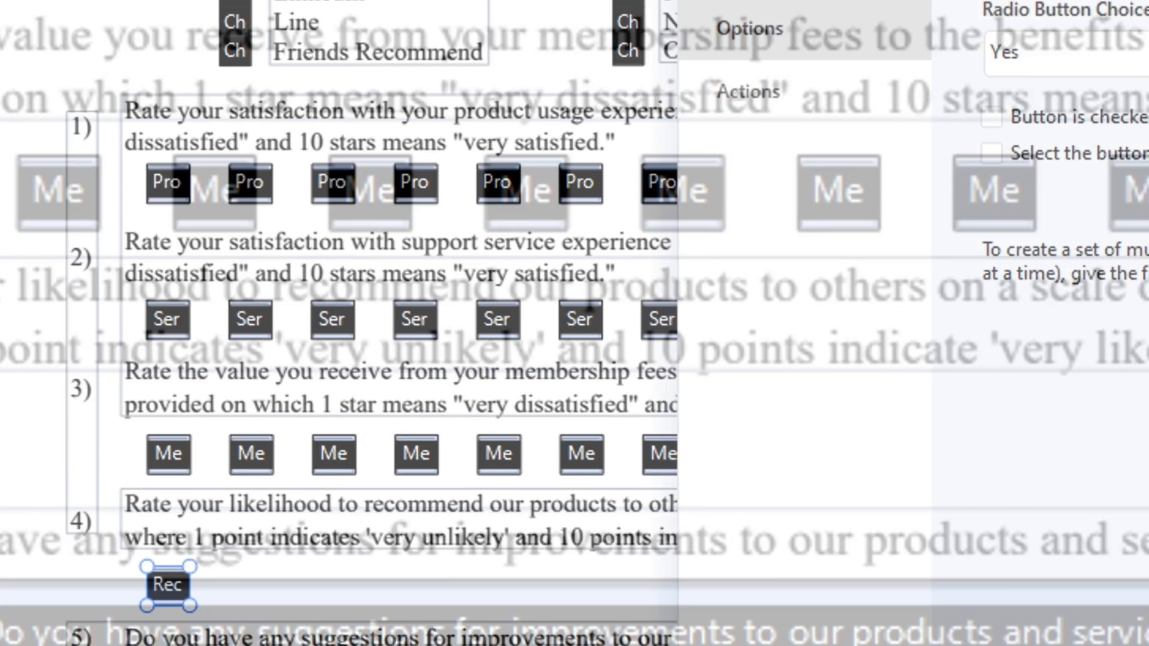
pyautogui.click(886, 124)
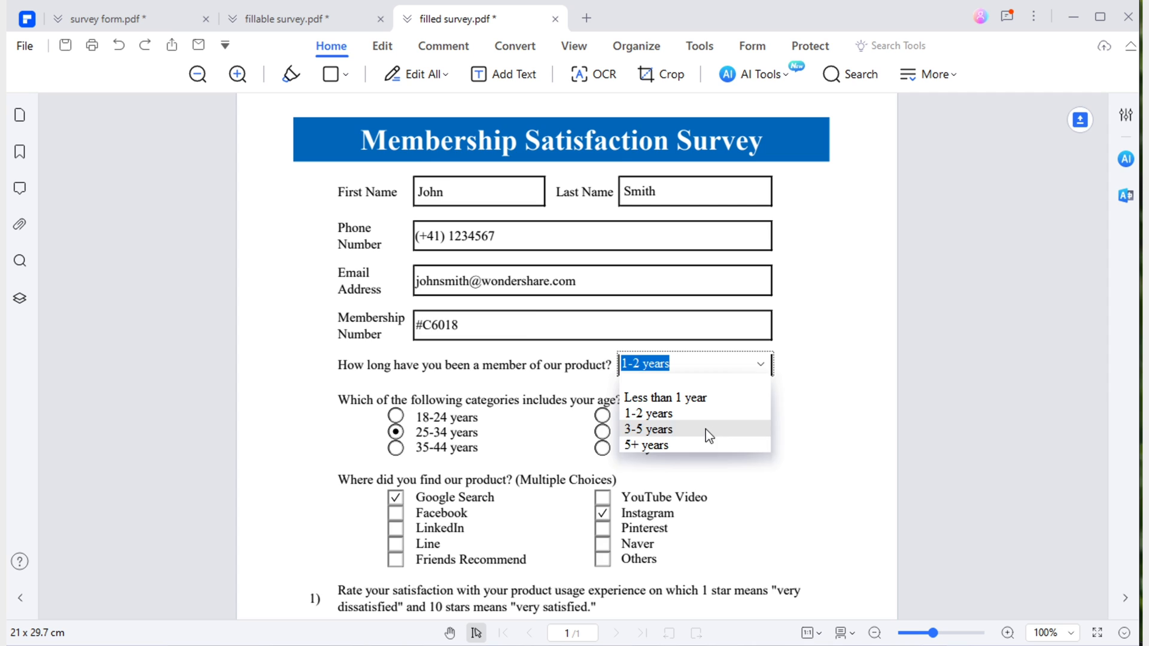
# Scroll down the filled survey to reach the membership choices and question 4.
pyautogui.scroll(-3)
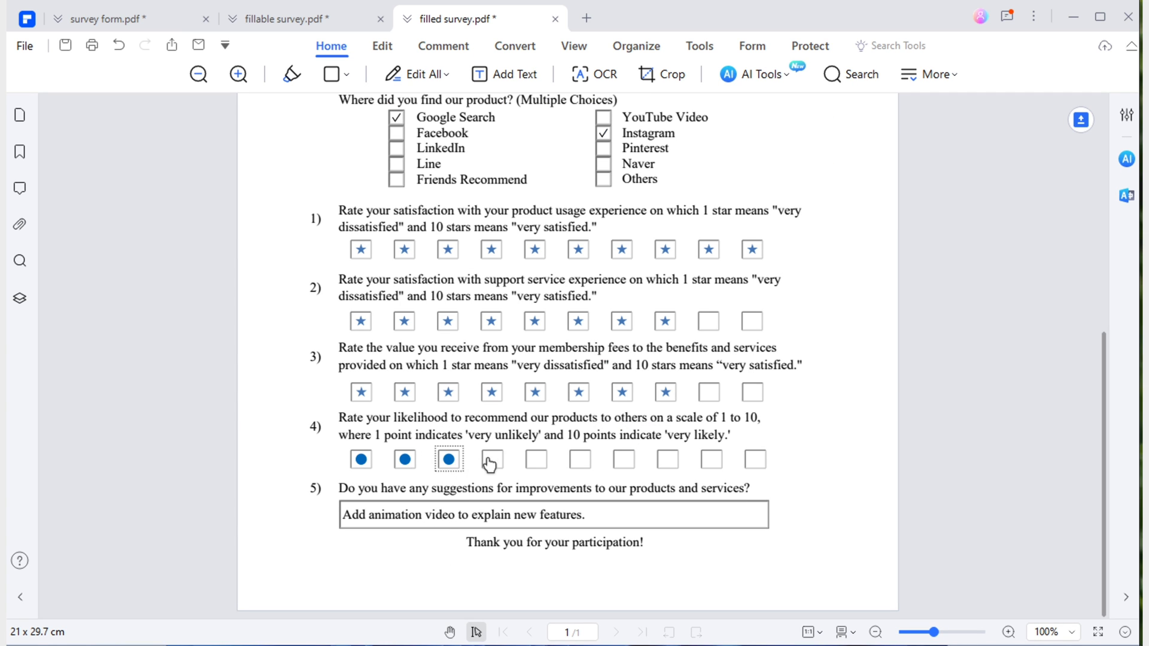